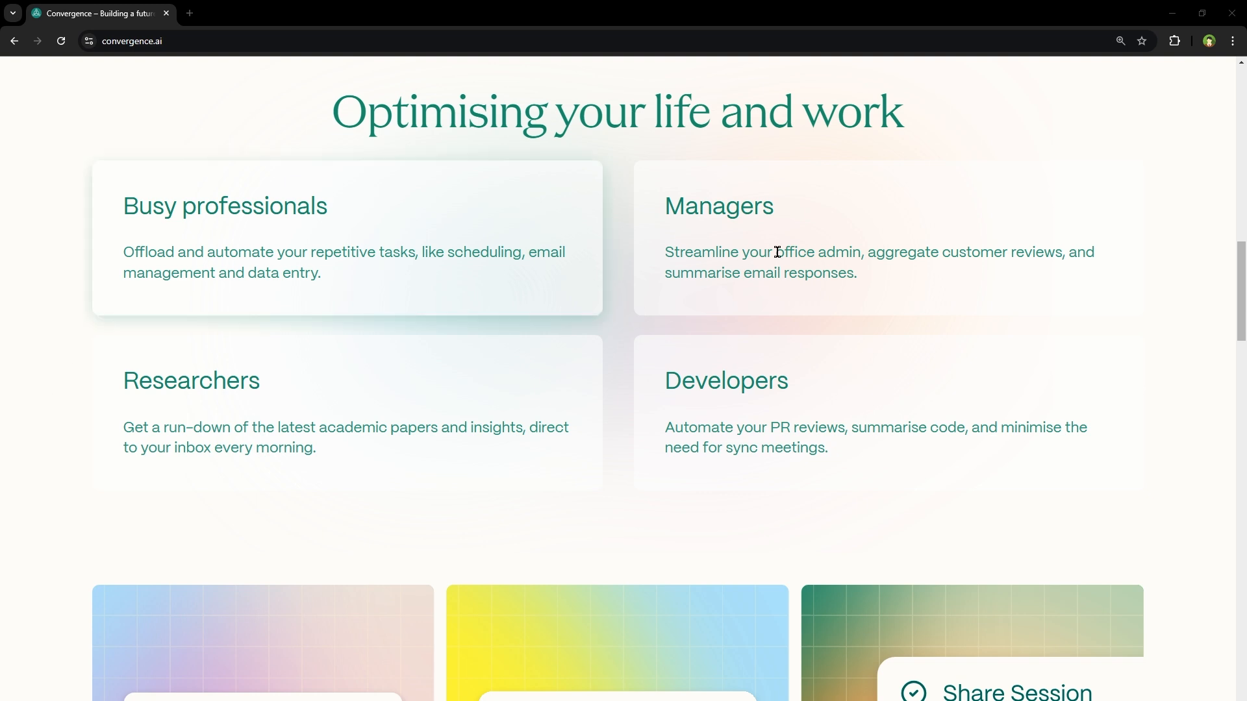
{"action": "mouse_move", "coordinate": [89, 276]}
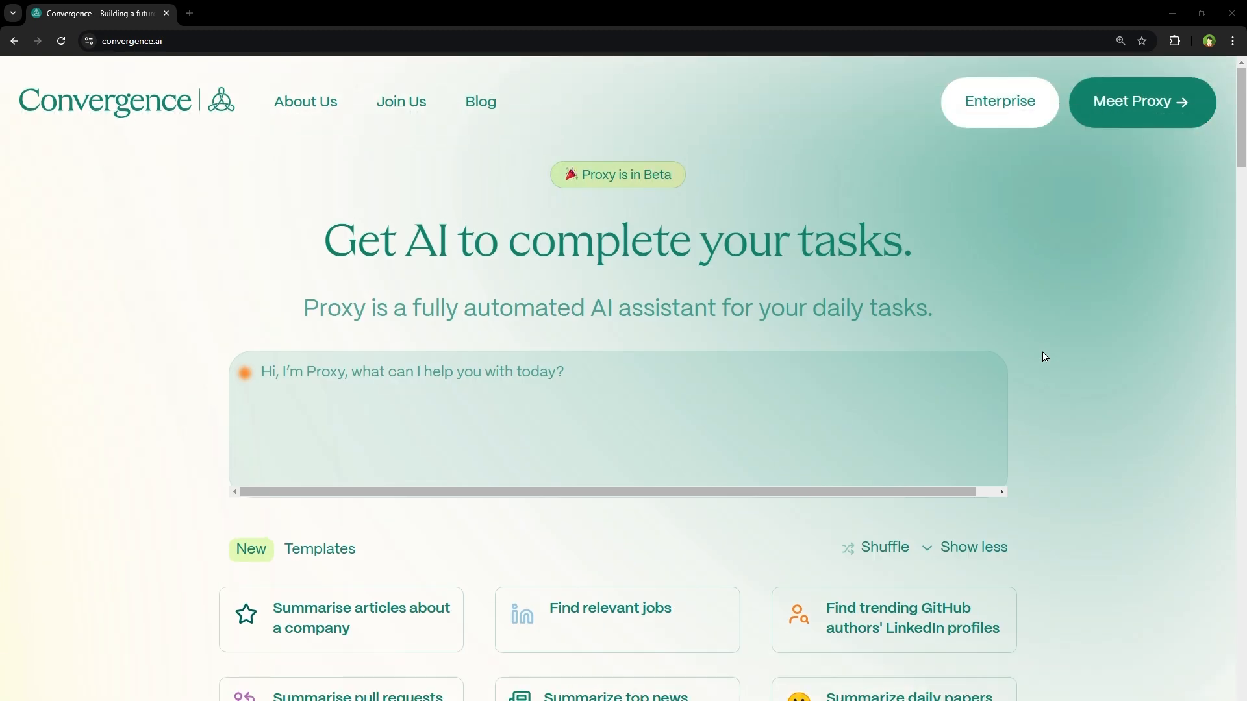
{"action": "mouse_move", "coordinate": [775, 391]}
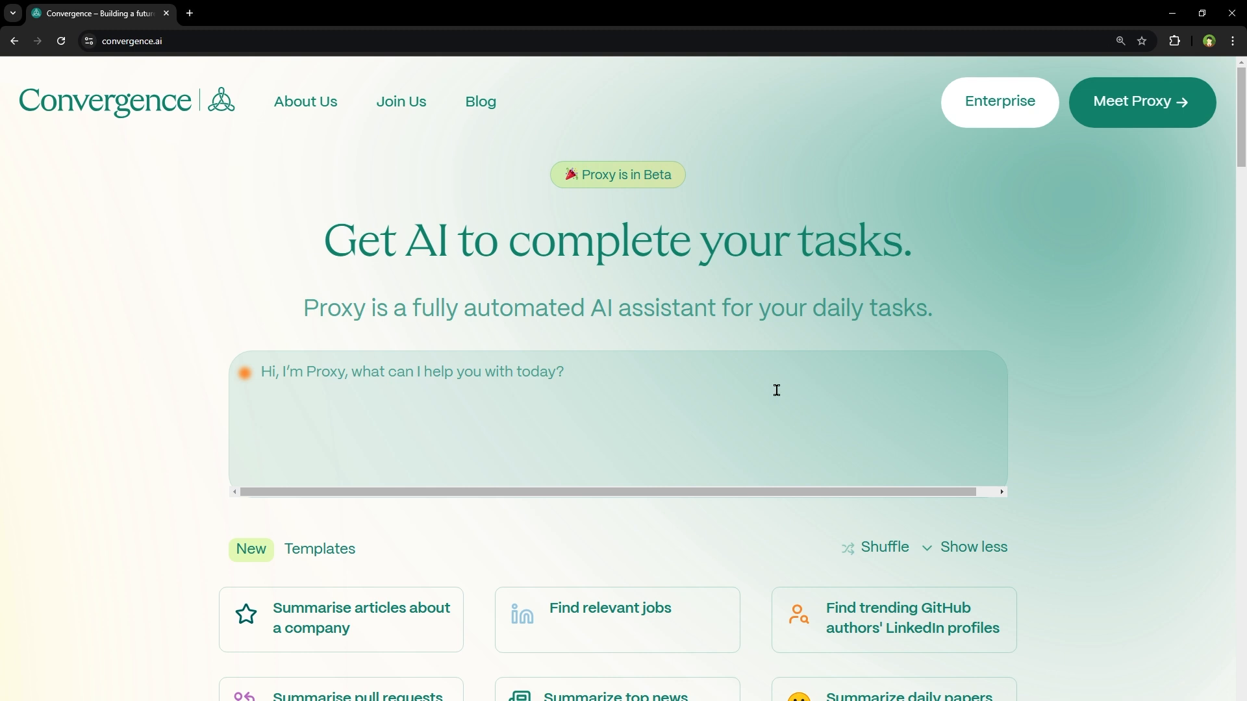
Enter a request for remote front-end React developer jobs on Indeed with salary information.
{"action": "left_click", "coordinate": [1141, 101]}
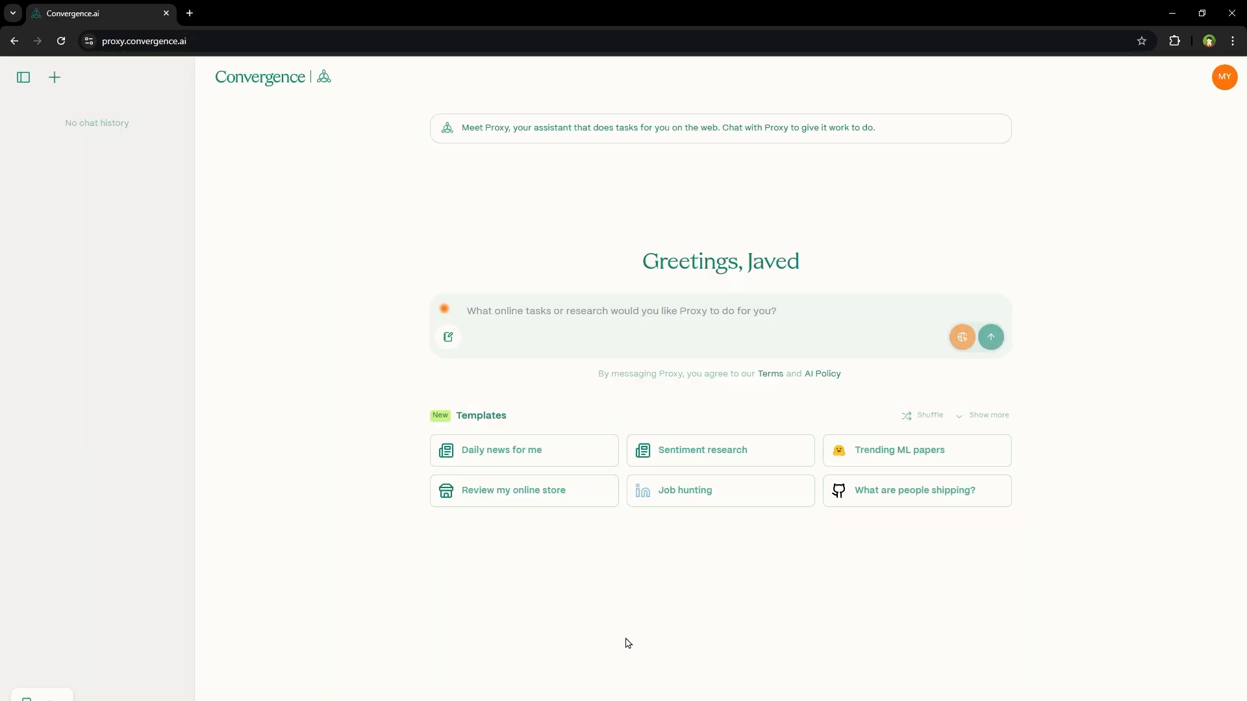
{"action": "mouse_move", "coordinate": [810, 471]}
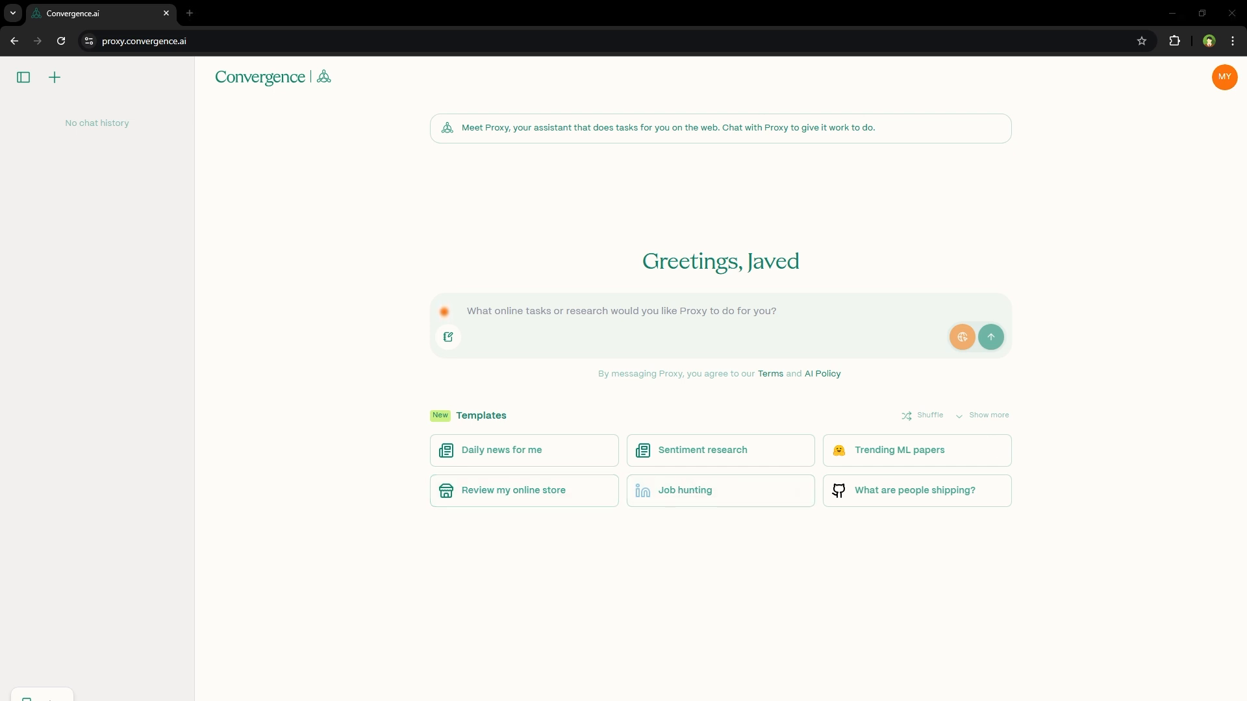
{"action": "type", "text": "Find remote front-end developer jobs on Indeed for roles that require React and include salary information"}
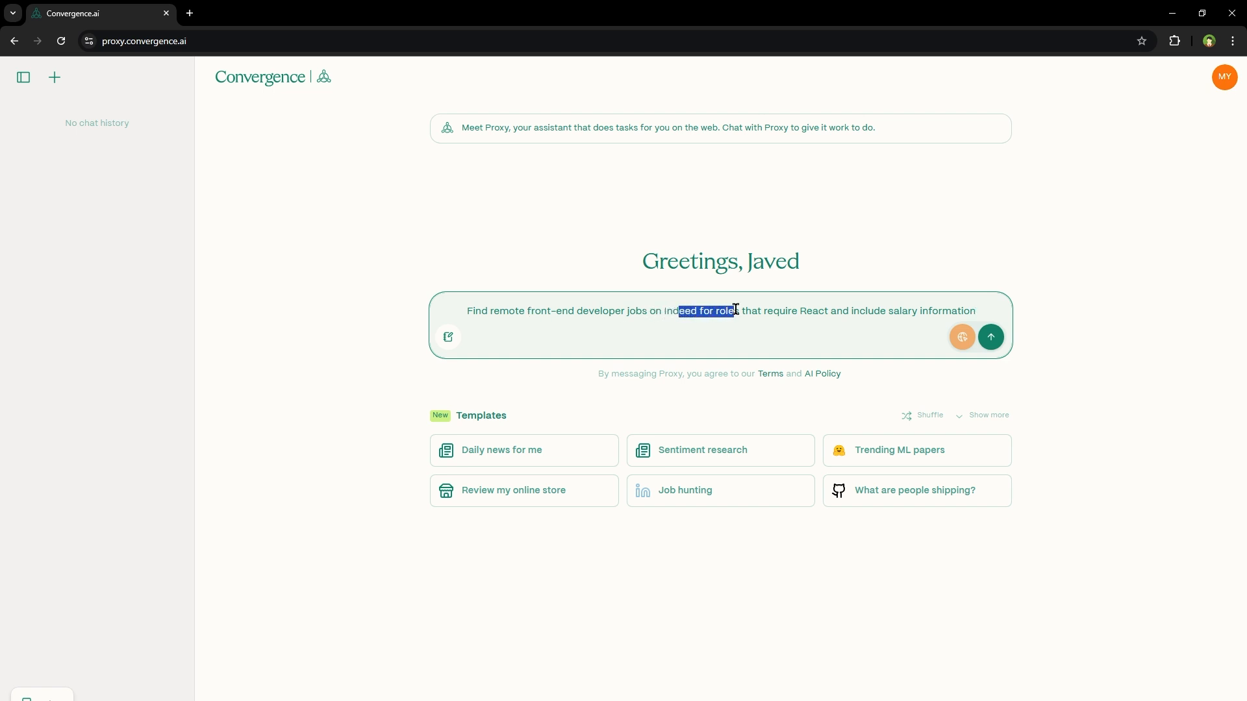
{"action": "left_click_drag", "start_coordinate": [708, 310], "coordinate": [787, 311]}
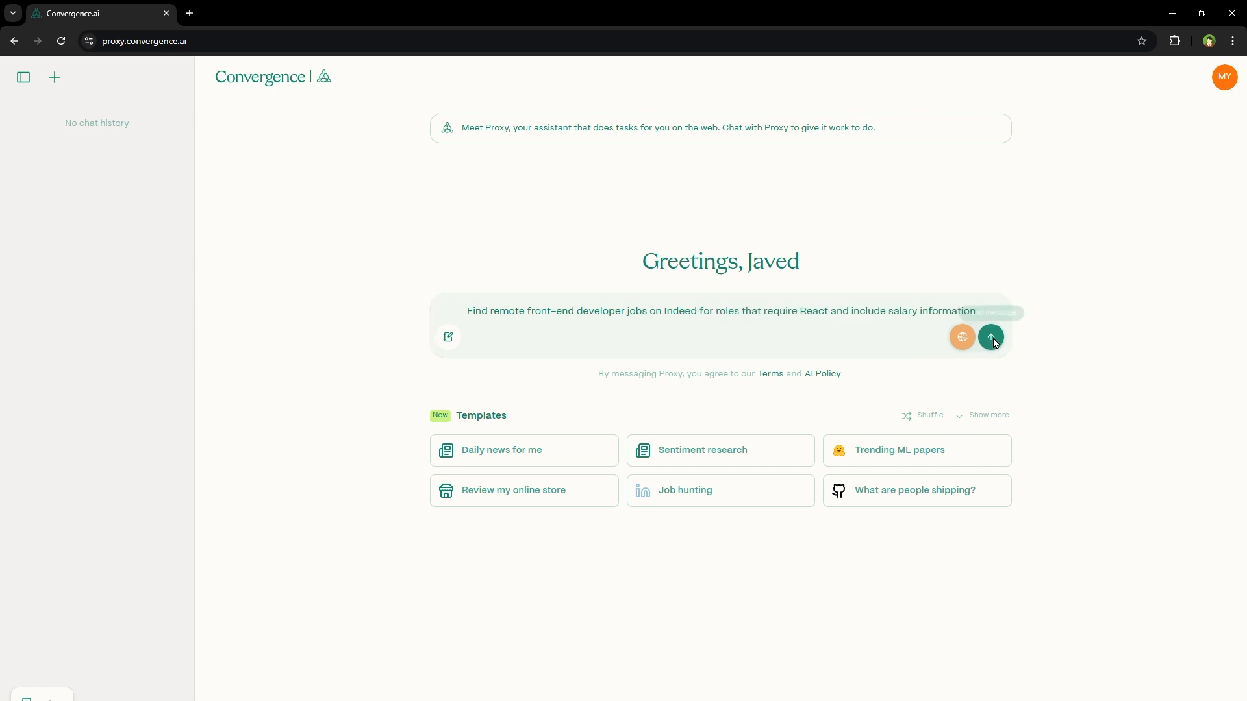
Send the job-search request and let Proxy return the Indeed React jobs summary.
{"action": "left_click", "coordinate": [991, 337]}
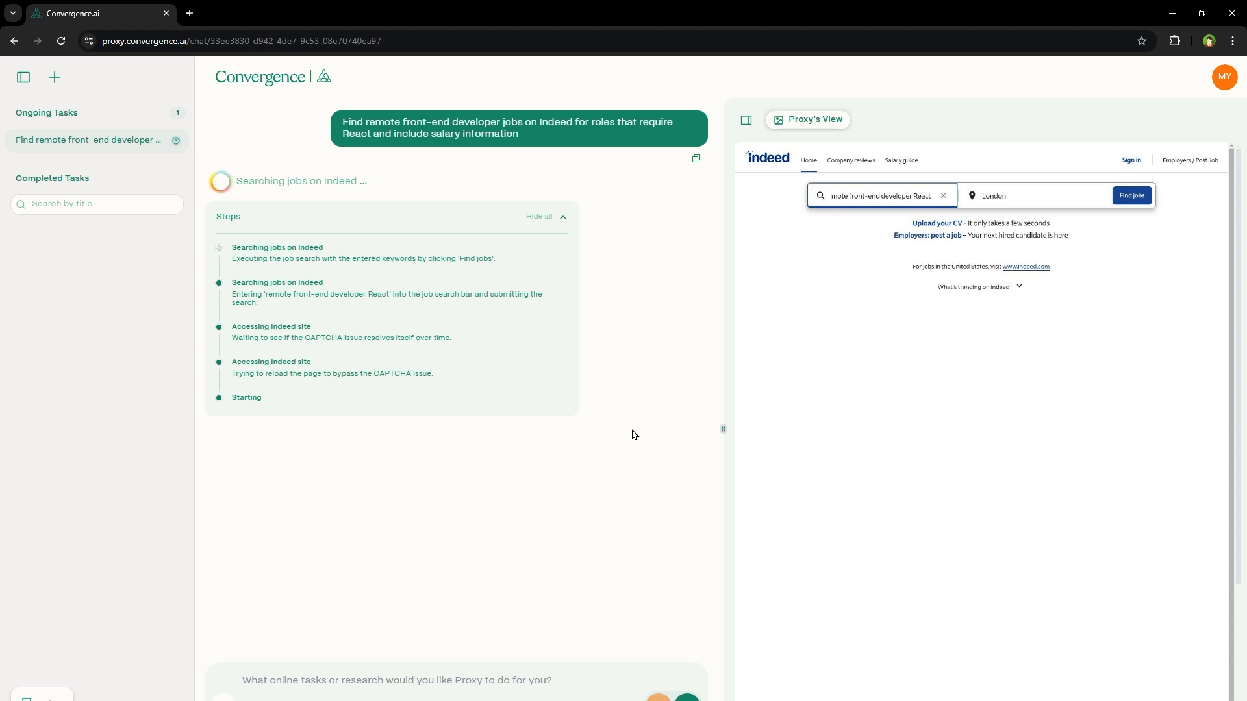
{"action": "left_click", "coordinate": [1131, 196]}
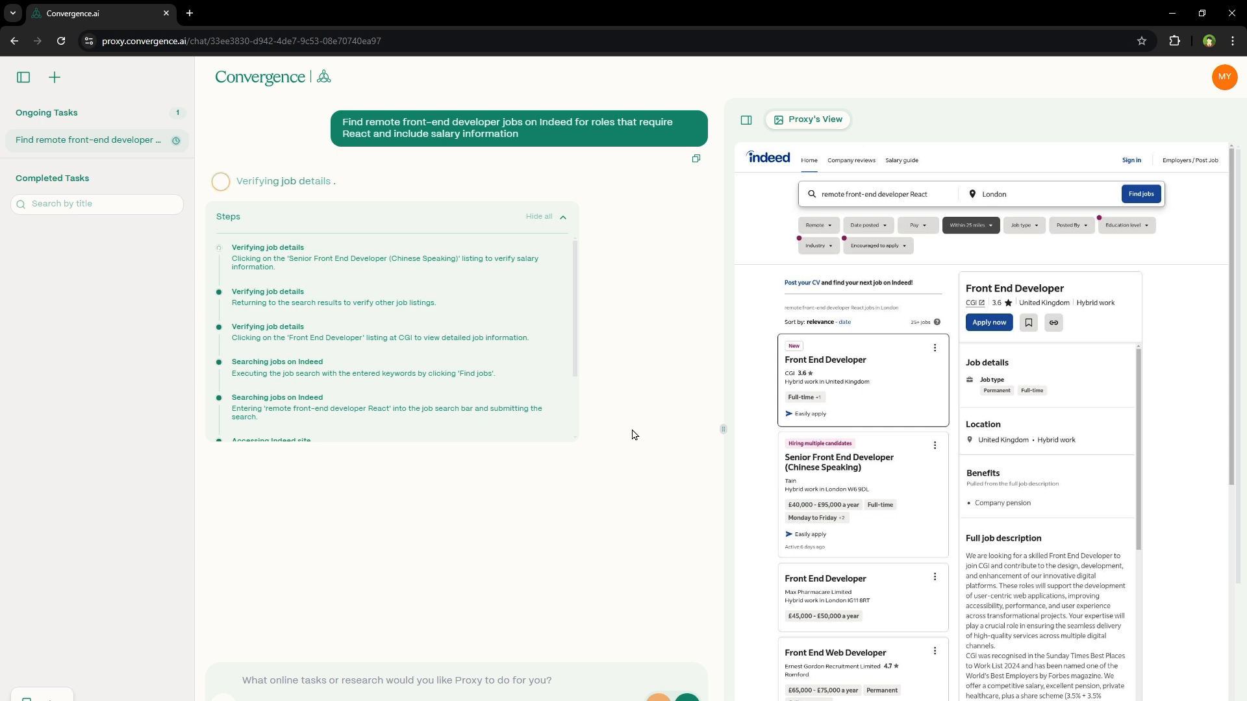
{"action": "left_click", "coordinate": [837, 463]}
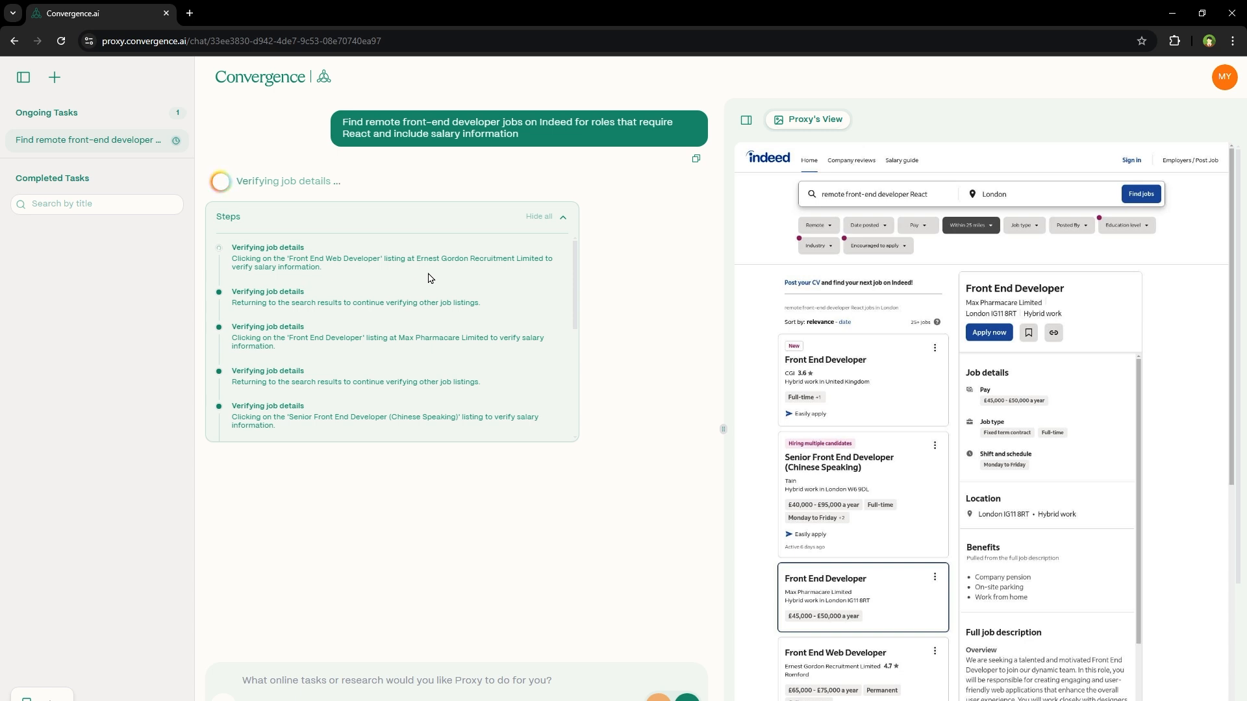
{"action": "mouse_move", "coordinate": [523, 292]}
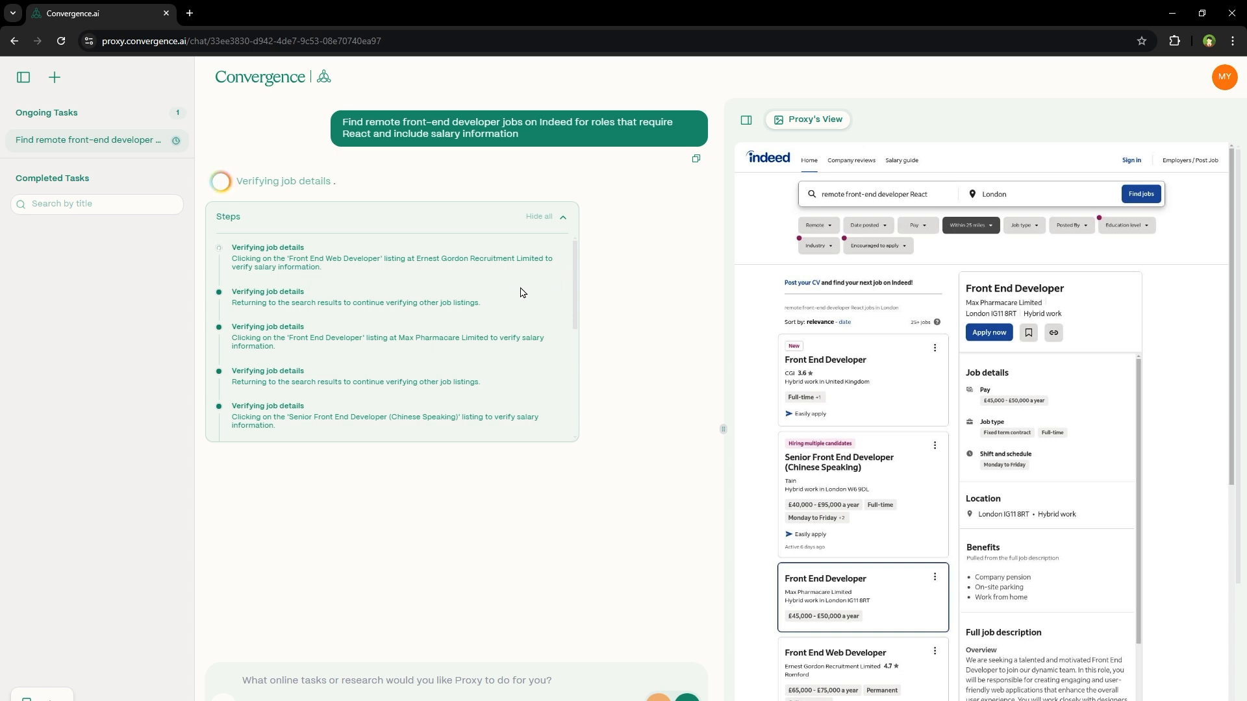
{"action": "left_click", "coordinate": [835, 654]}
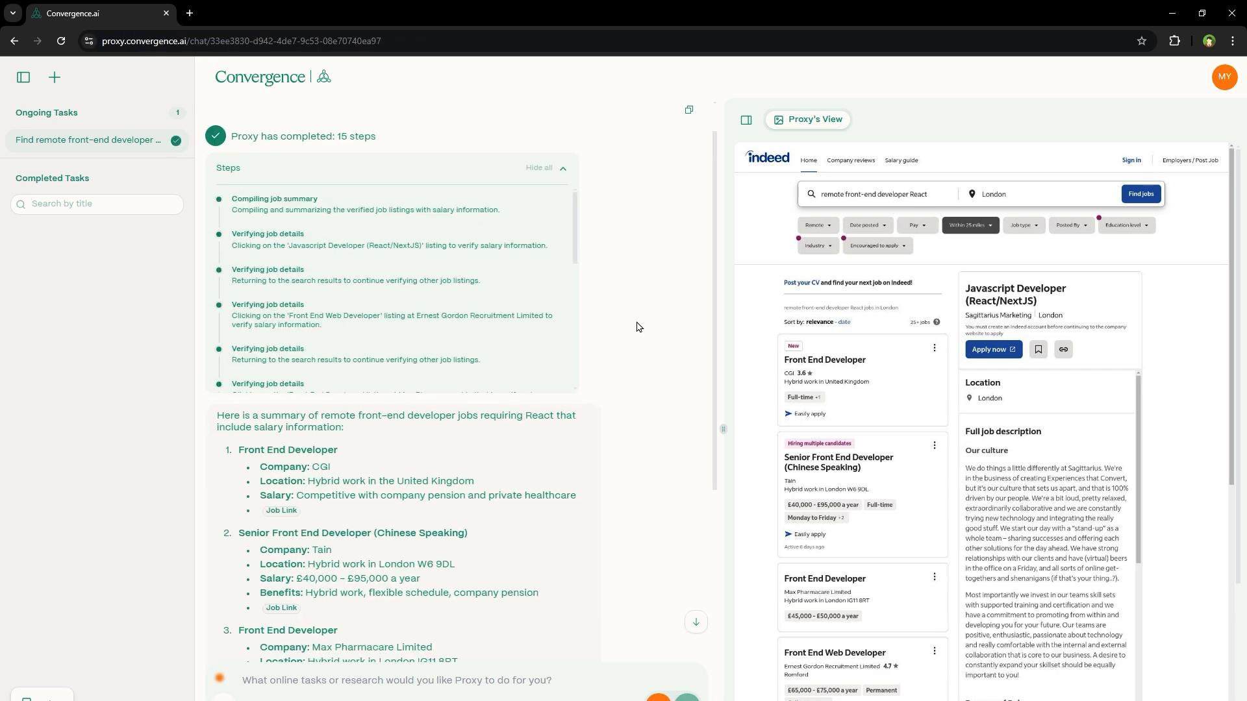
{"action": "scroll", "scroll_direction": "down", "scroll_amount": 3}
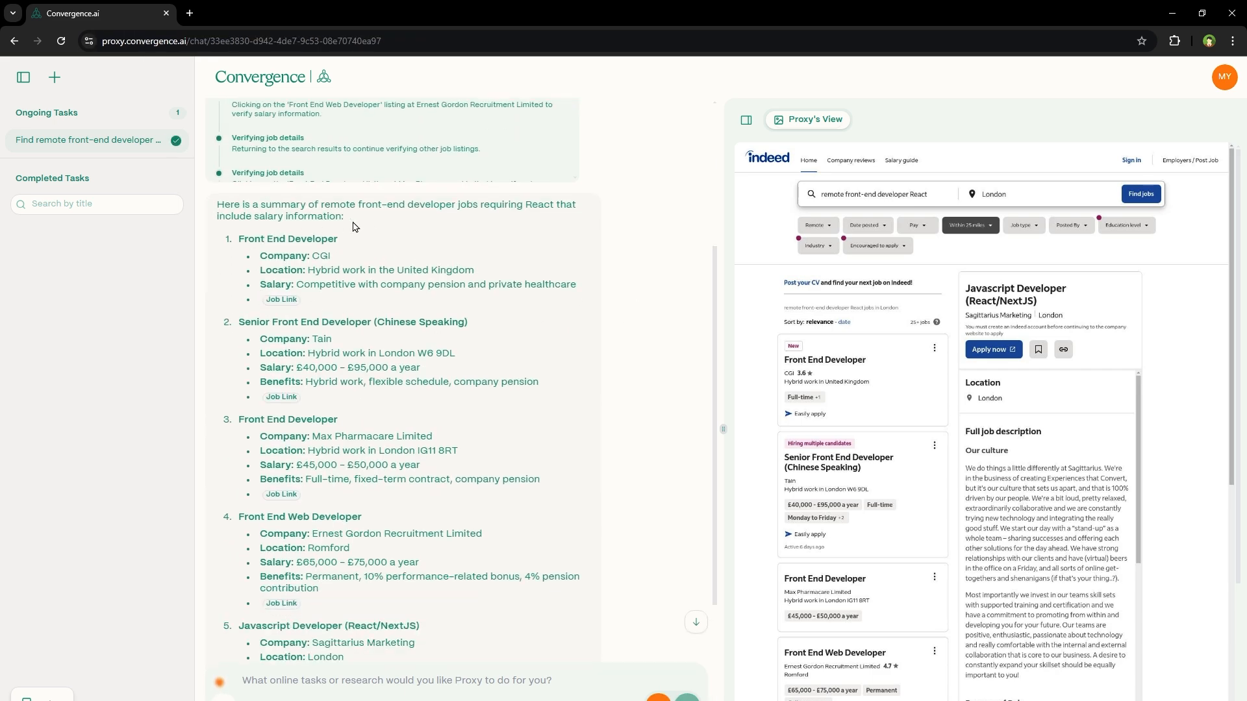
{"action": "mouse_move", "coordinate": [487, 218]}
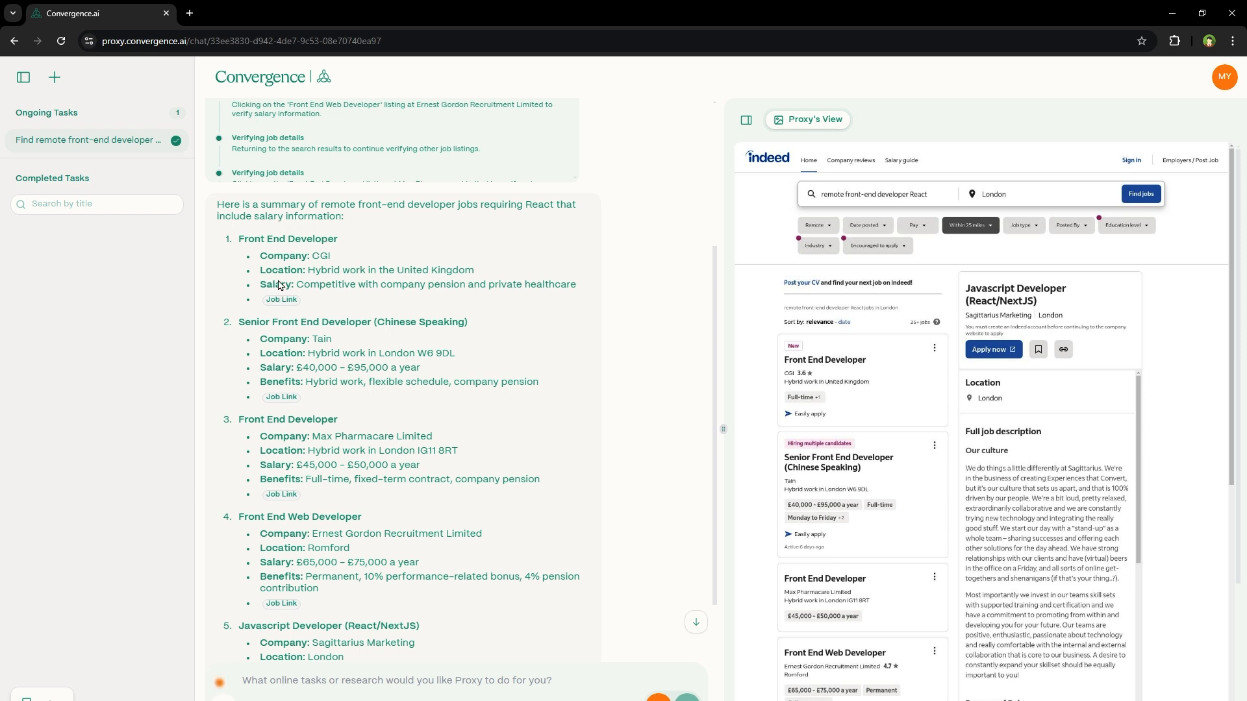
{"action": "mouse_move", "coordinate": [368, 302]}
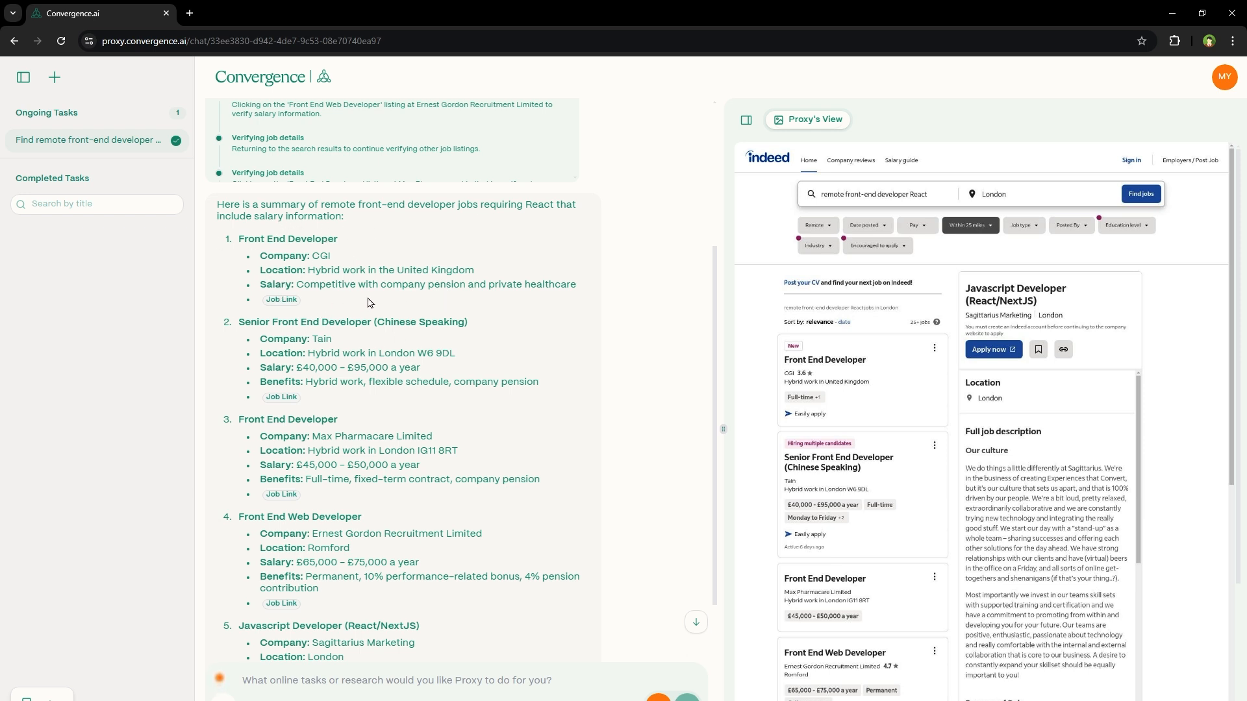
{"action": "mouse_move", "coordinate": [334, 337]}
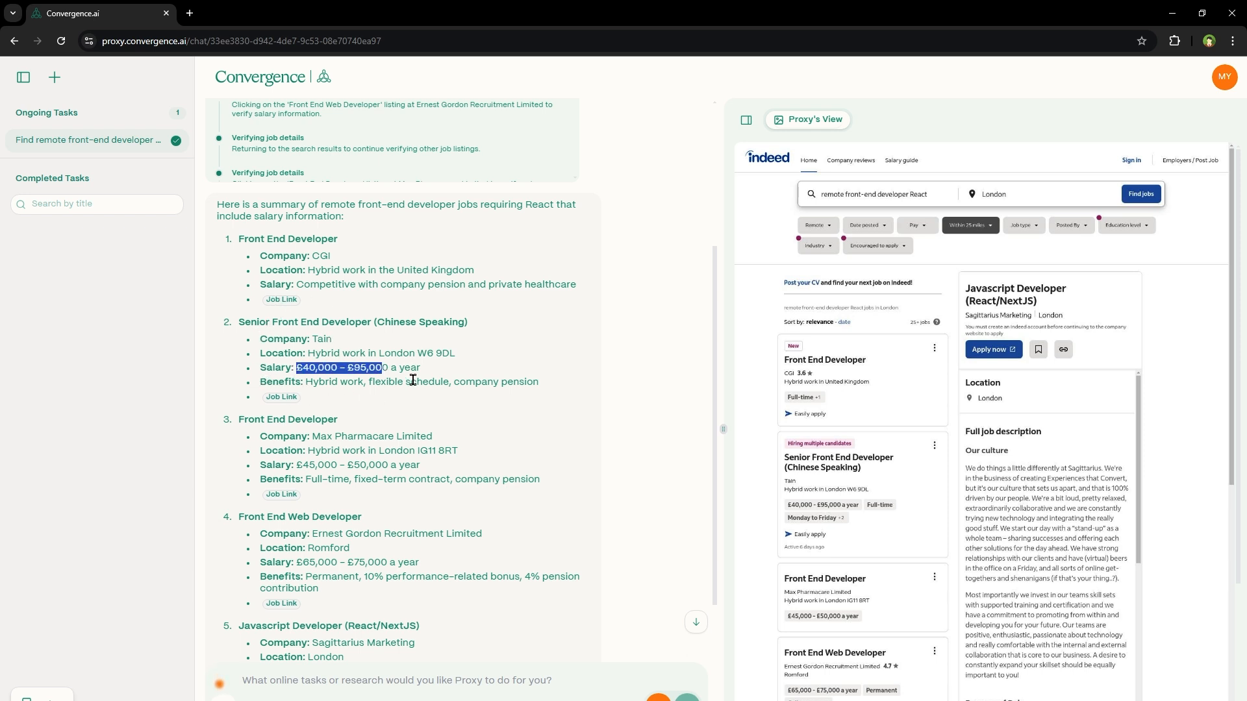
{"action": "scroll", "scroll_direction": "down", "scroll_amount": 3}
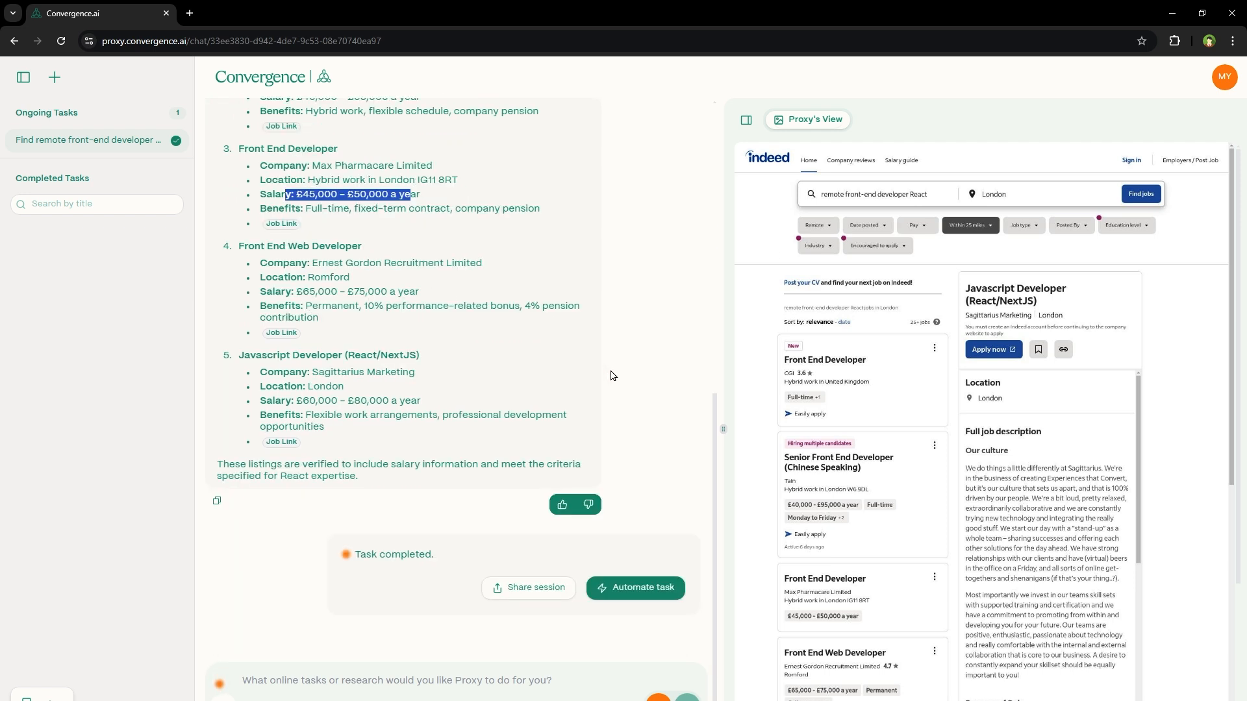
{"action": "left_click", "coordinate": [635, 588]}
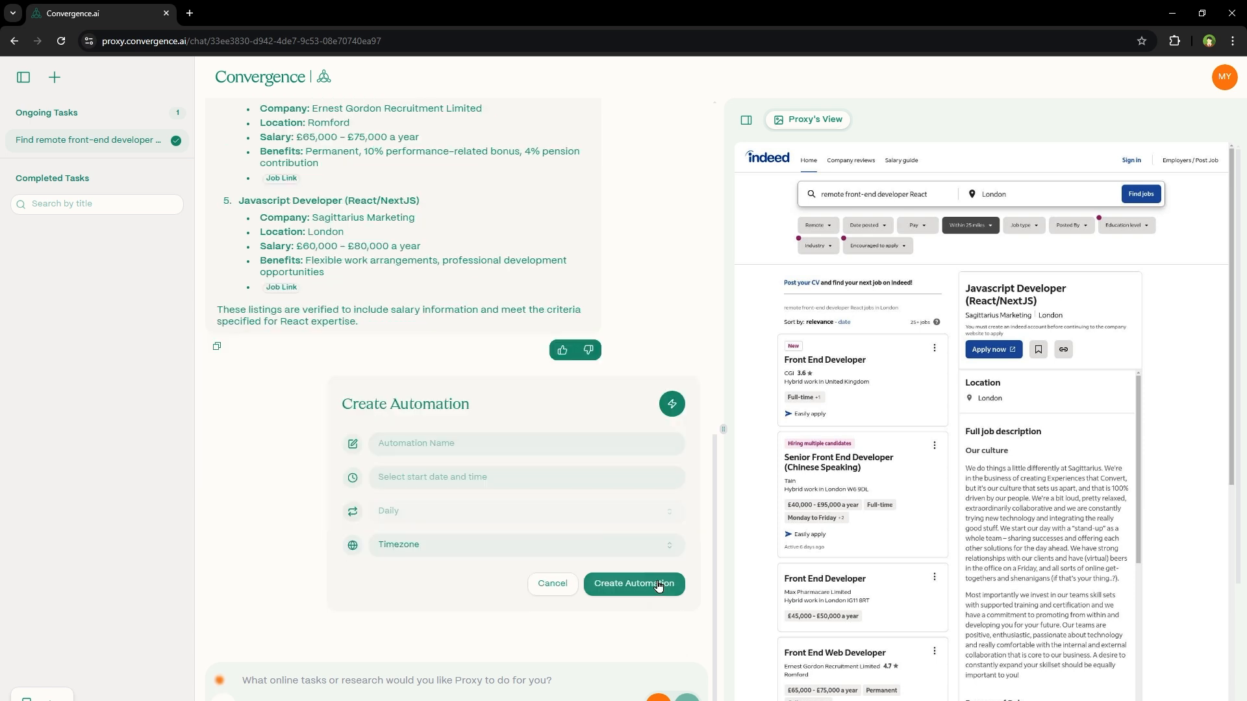
{"action": "left_click", "coordinate": [634, 583]}
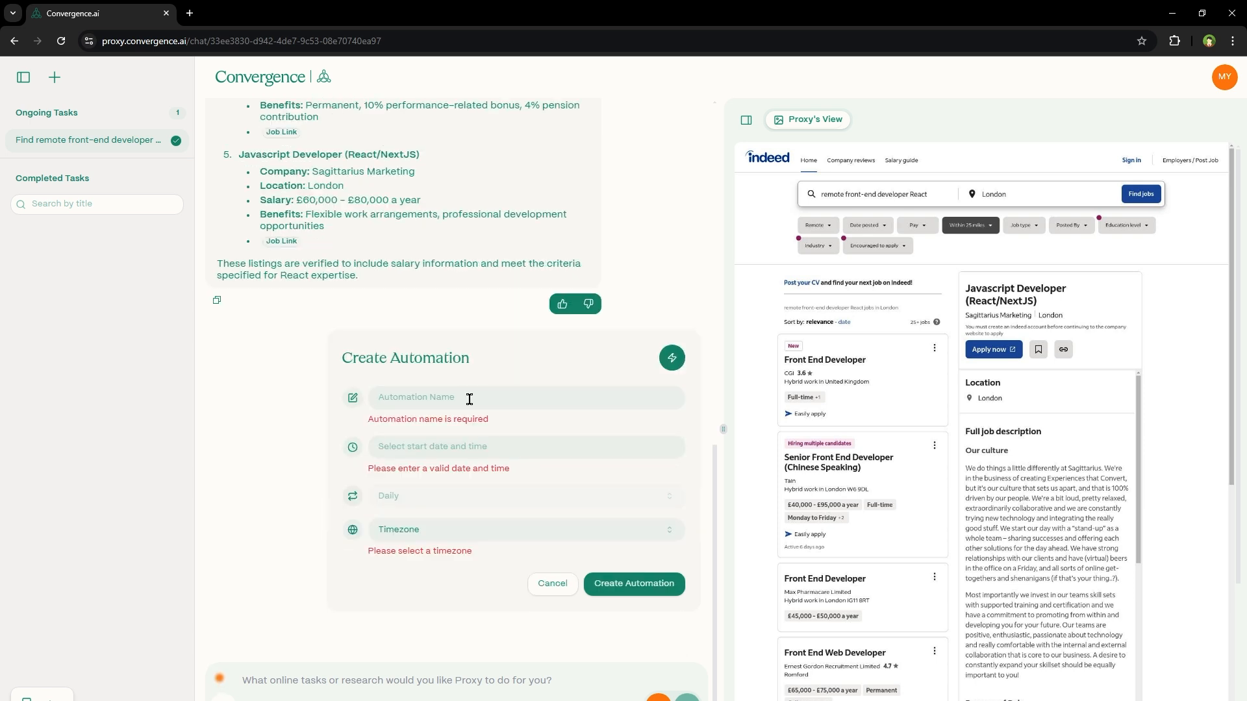
{"action": "mouse_move", "coordinate": [524, 441]}
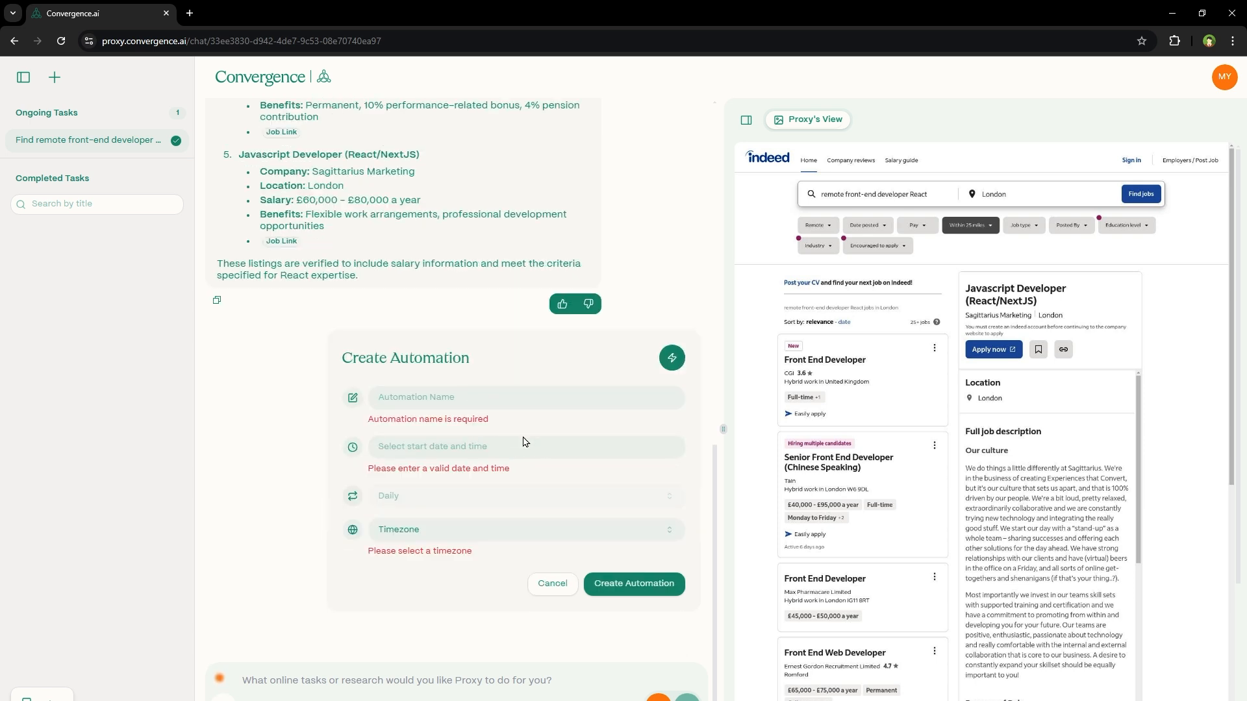
{"action": "left_click", "coordinate": [524, 446]}
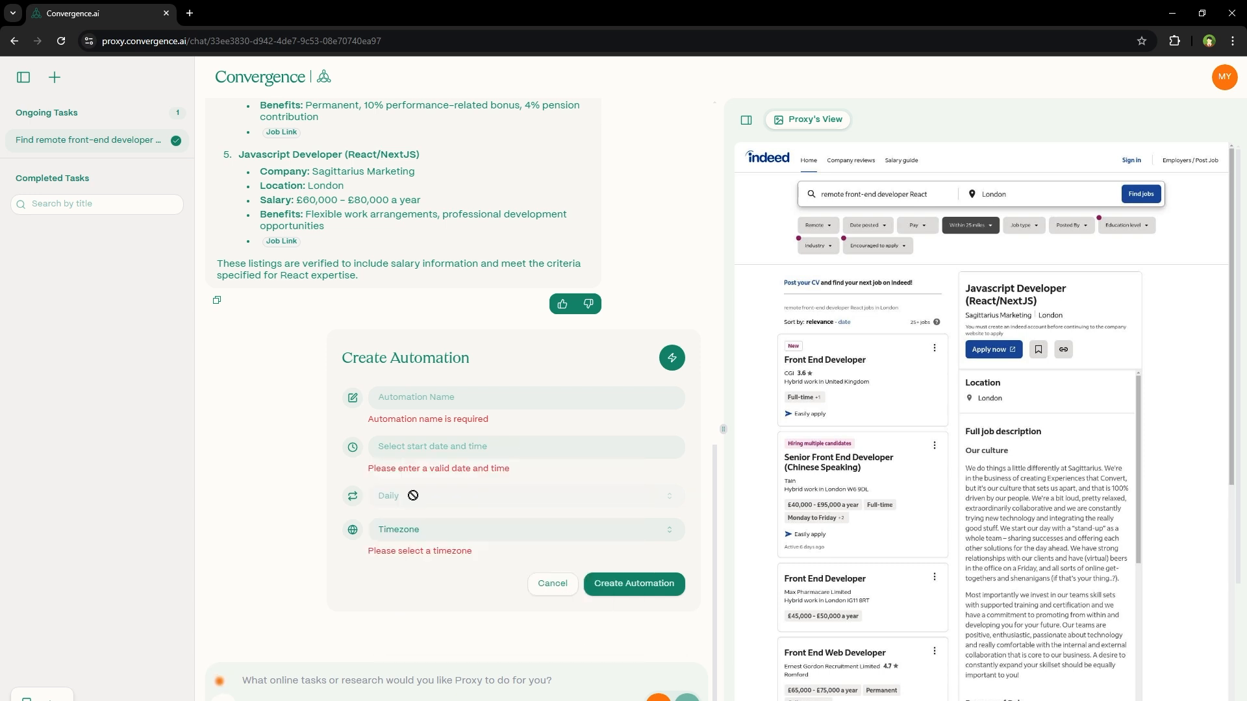
{"action": "left_click", "coordinate": [524, 529]}
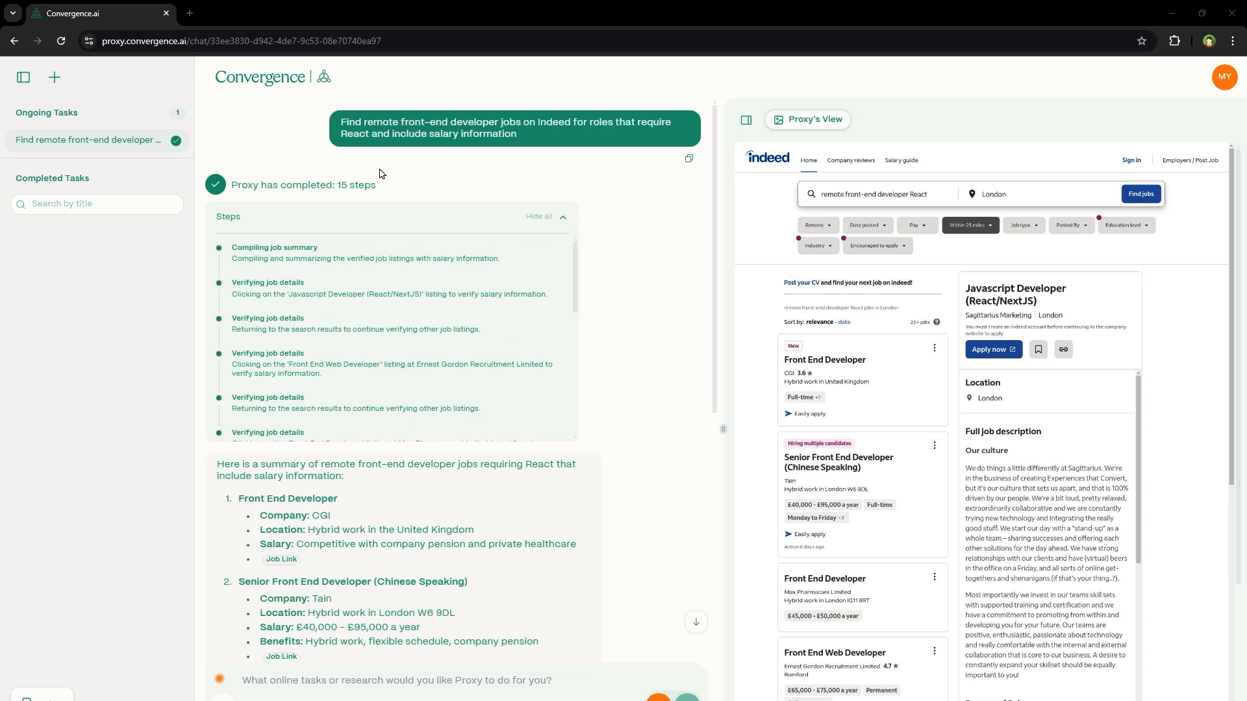
Submit 'Summarize the latest news on OpenAI, focusing on product updates' as a new task.
{"action": "left_click", "coordinate": [54, 76]}
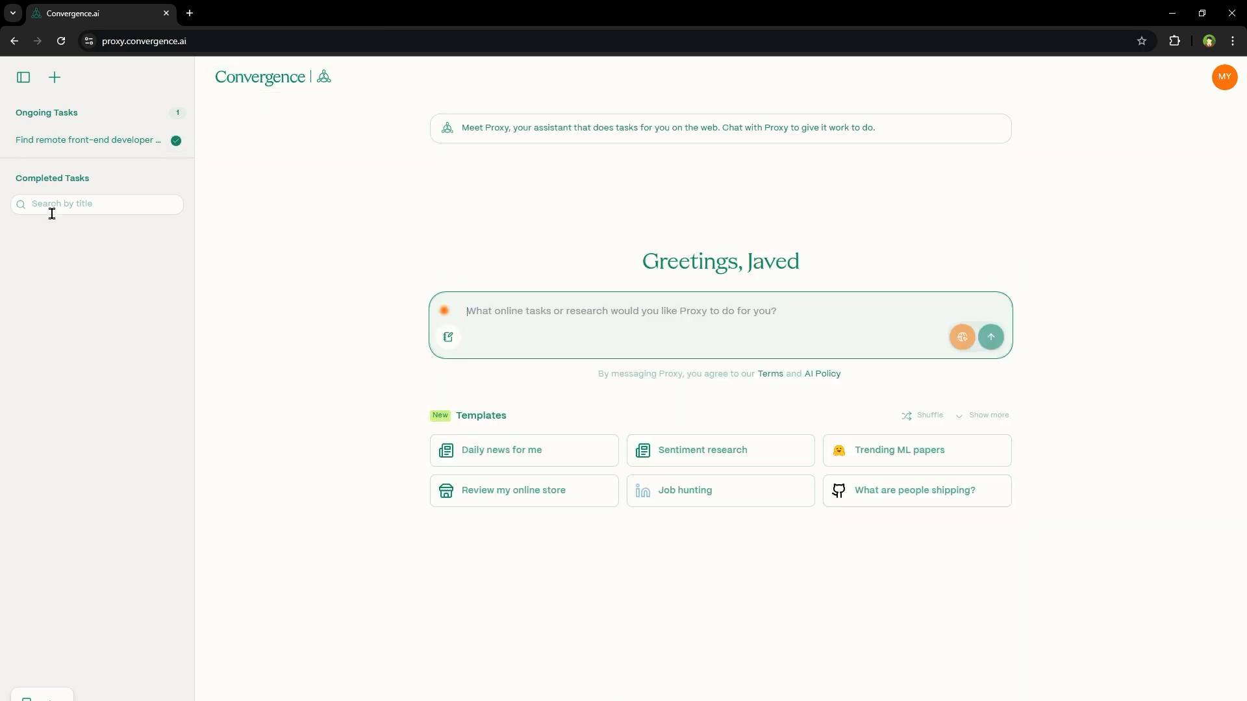
{"action": "left_click", "coordinate": [87, 140]}
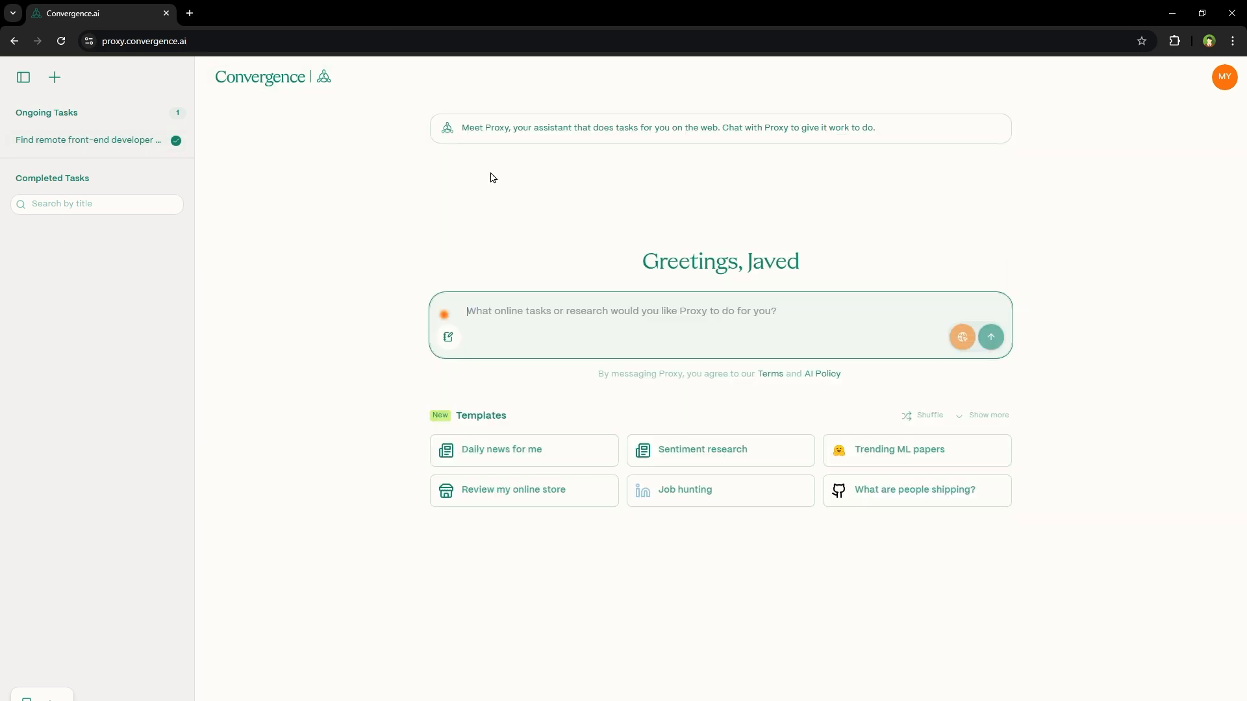
{"action": "type", "text": "Summarize the latest news on OpenAI, focusing on product updates"}
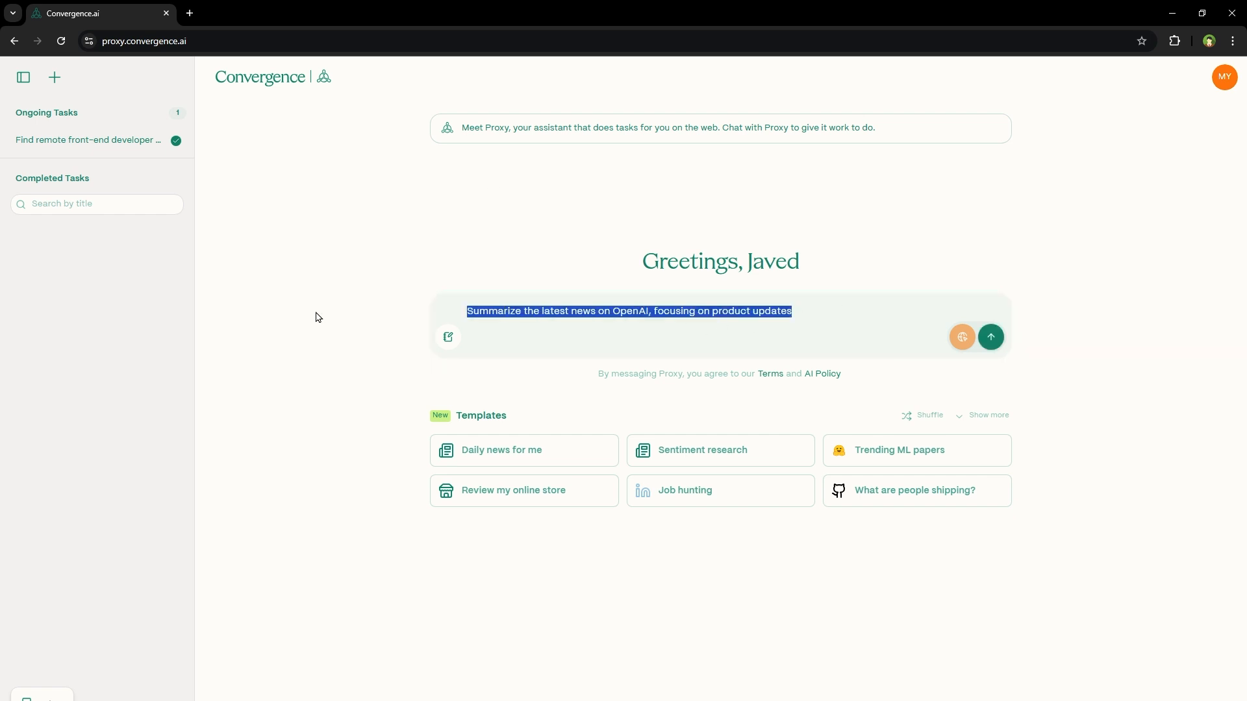
{"action": "mouse_move", "coordinate": [990, 435]}
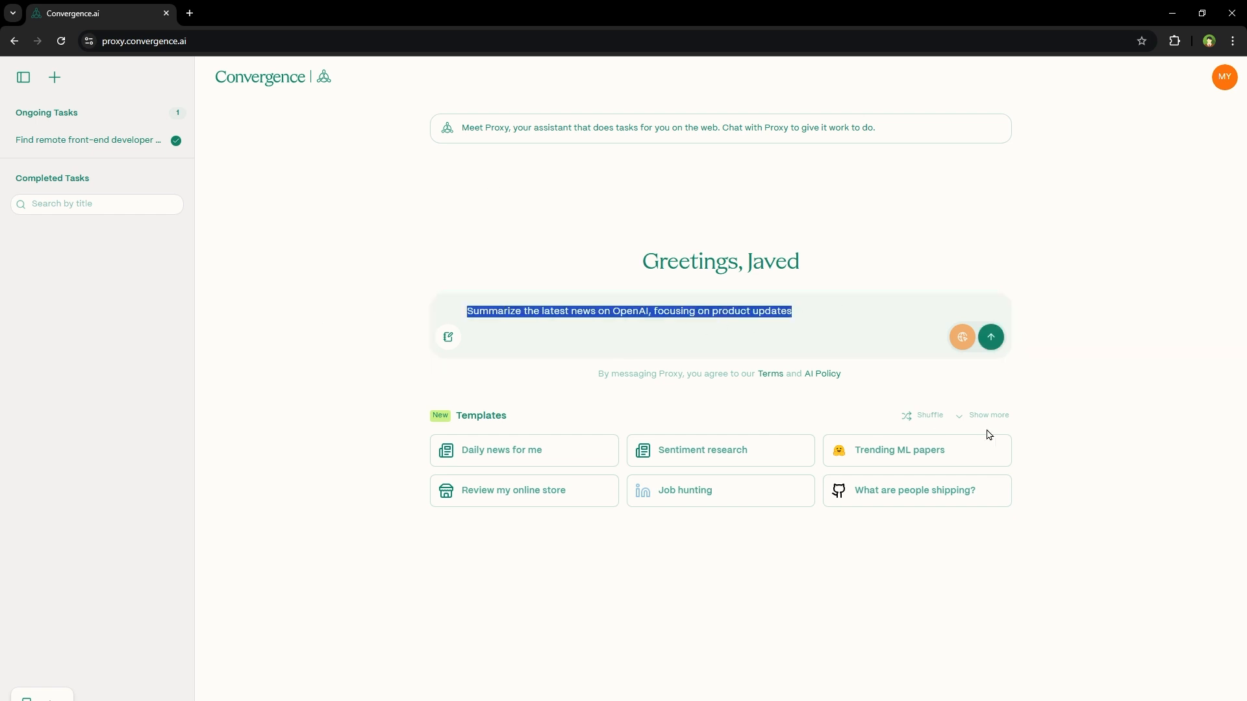
{"action": "left_click", "coordinate": [989, 337]}
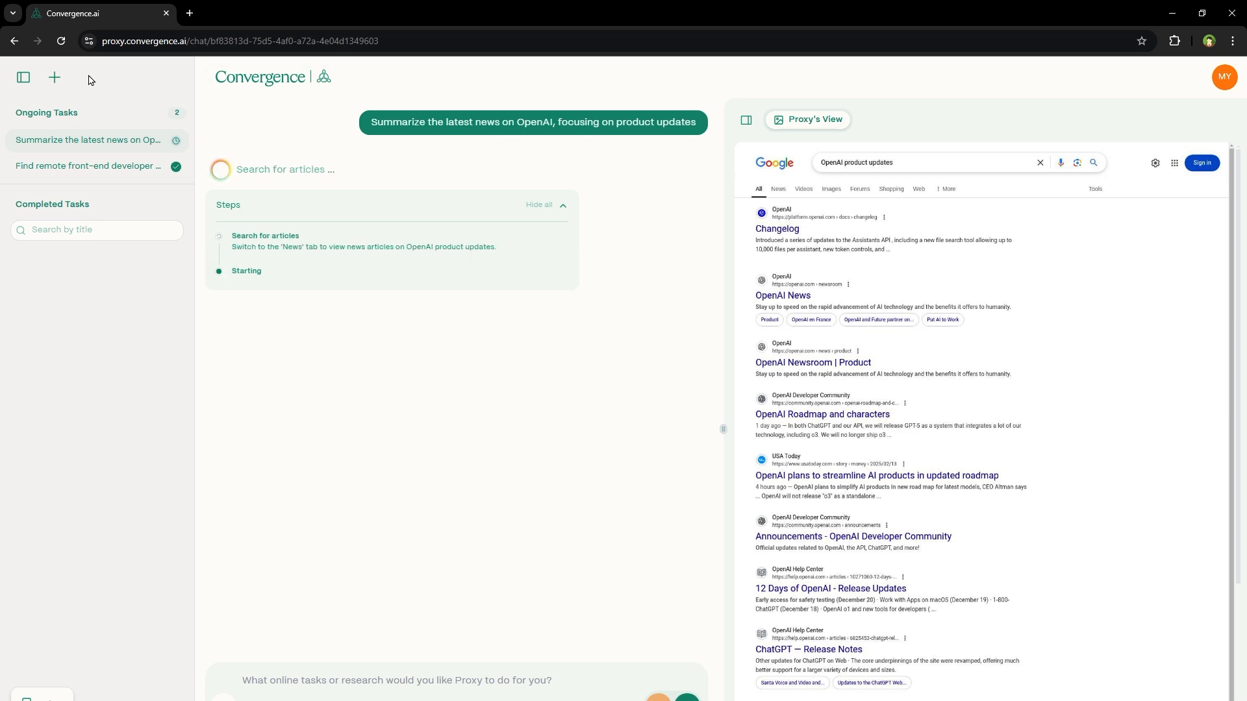
Submit a new task tracking stock trends for top AI companies like OpenAI, Nvidia, Microsoft, Google.
{"action": "left_click", "coordinate": [54, 76]}
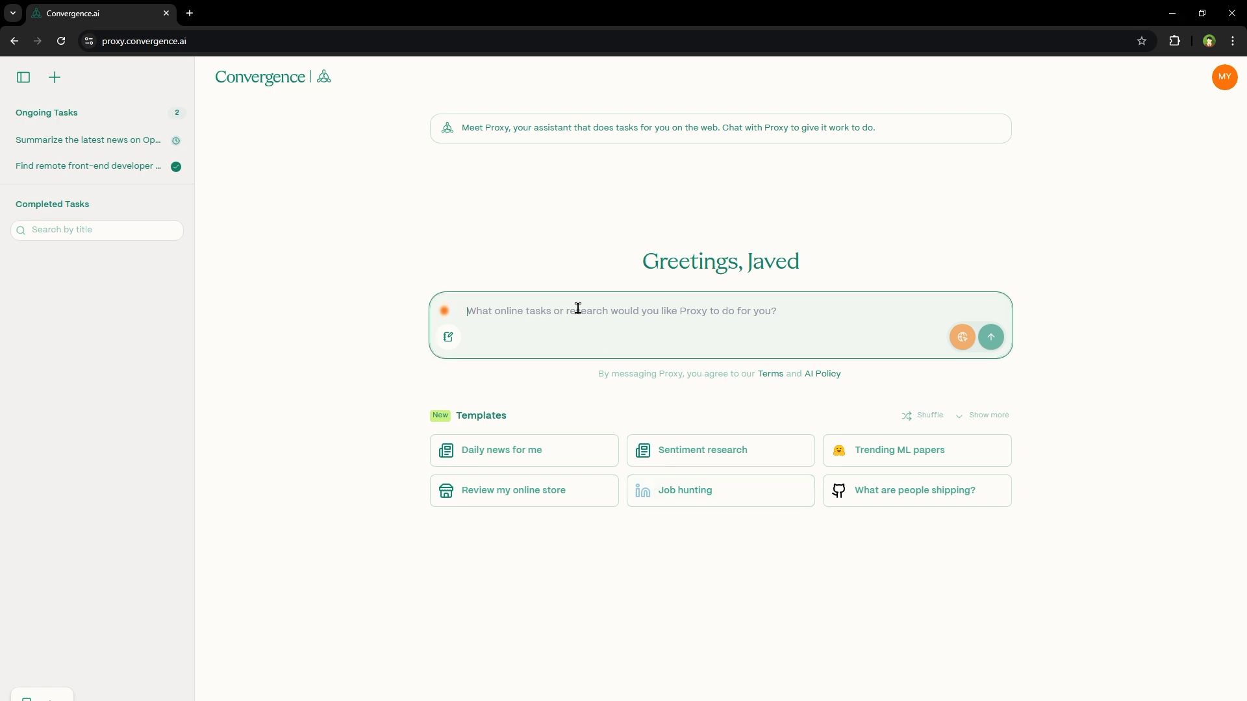
{"action": "type", "text": "Track stock market trends for top AI companies (e.g., OpenAI, Nvidia, Microsoft, Google) and provide a summary of their performance"}
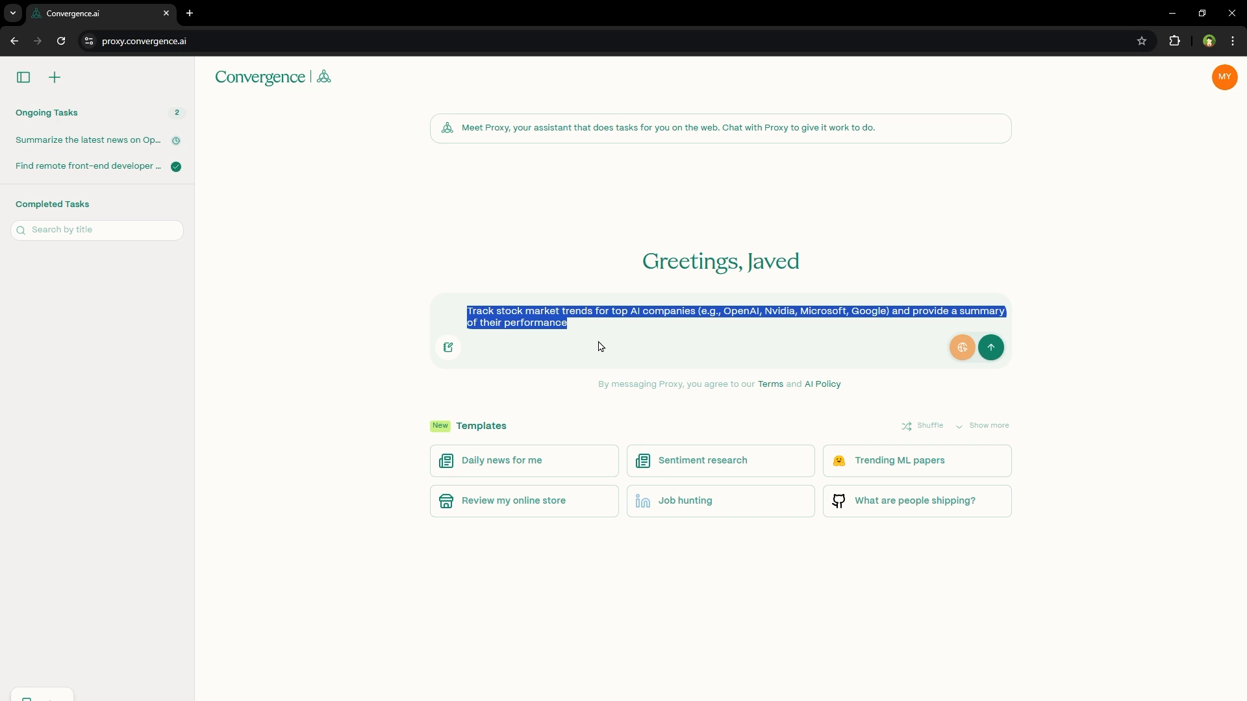
{"action": "left_click", "coordinate": [990, 348]}
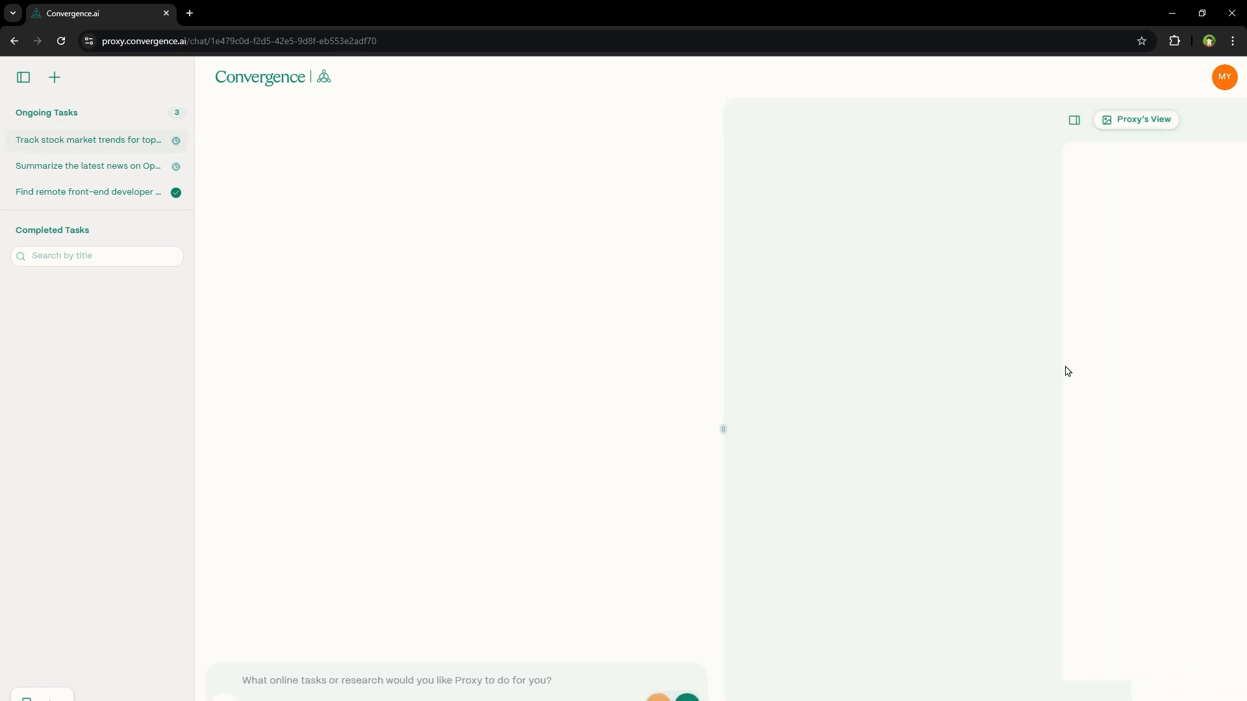
{"action": "left_click", "coordinate": [87, 141]}
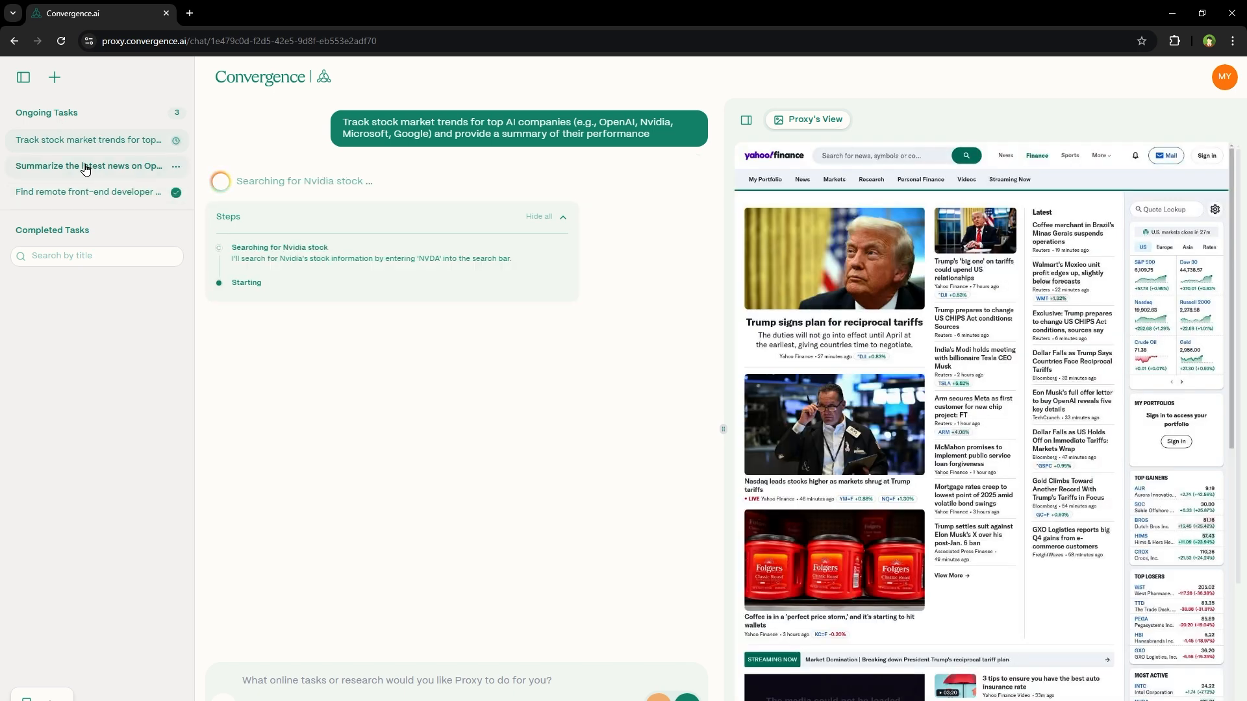
Review the finished OpenAI product-updates summary in its sidebar task.
{"action": "left_click", "coordinate": [87, 166]}
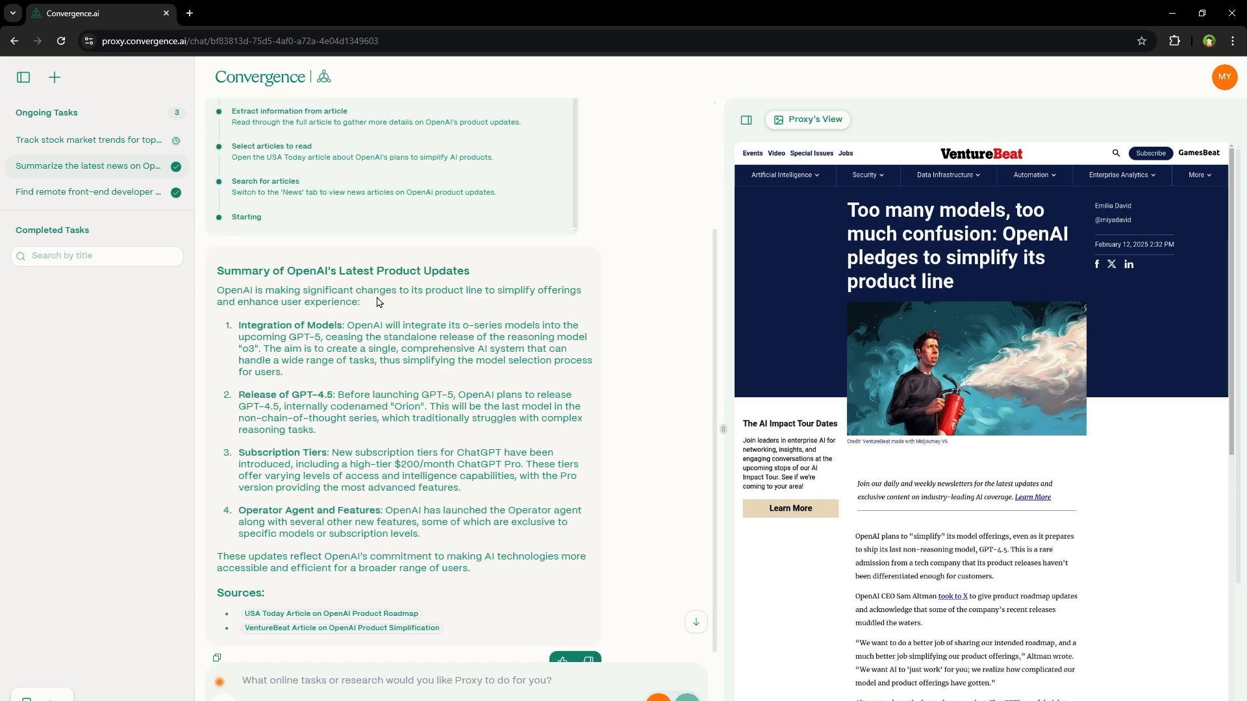
{"action": "double_click", "coordinate": [299, 325]}
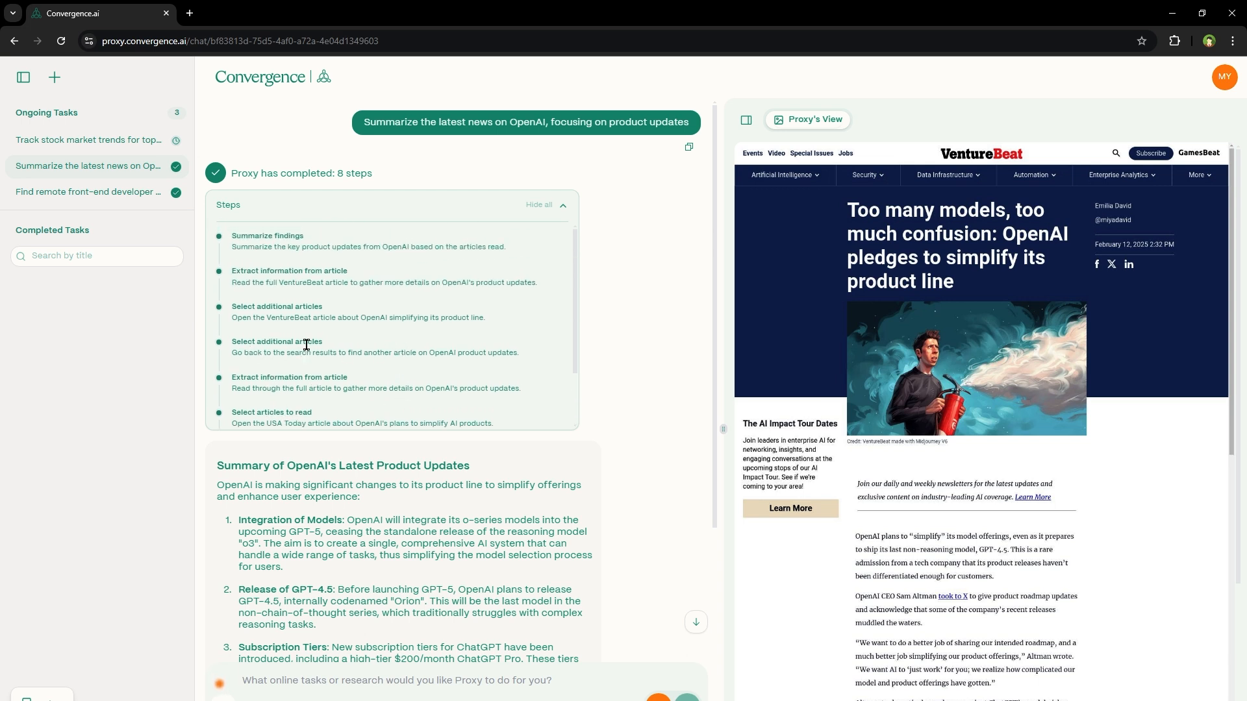
{"action": "mouse_move", "coordinate": [275, 303]}
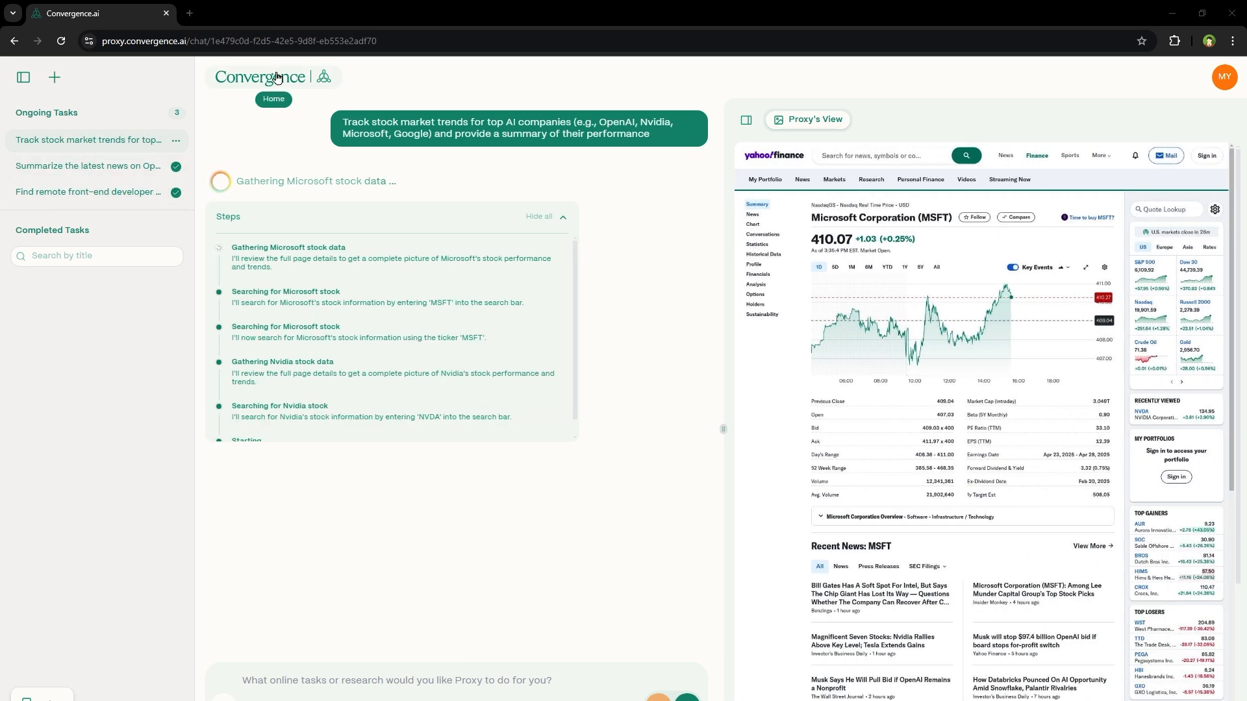
Send the smartphone review comparison request, then draft the AI and tech conferences prompt.
{"action": "left_click", "coordinate": [274, 99]}
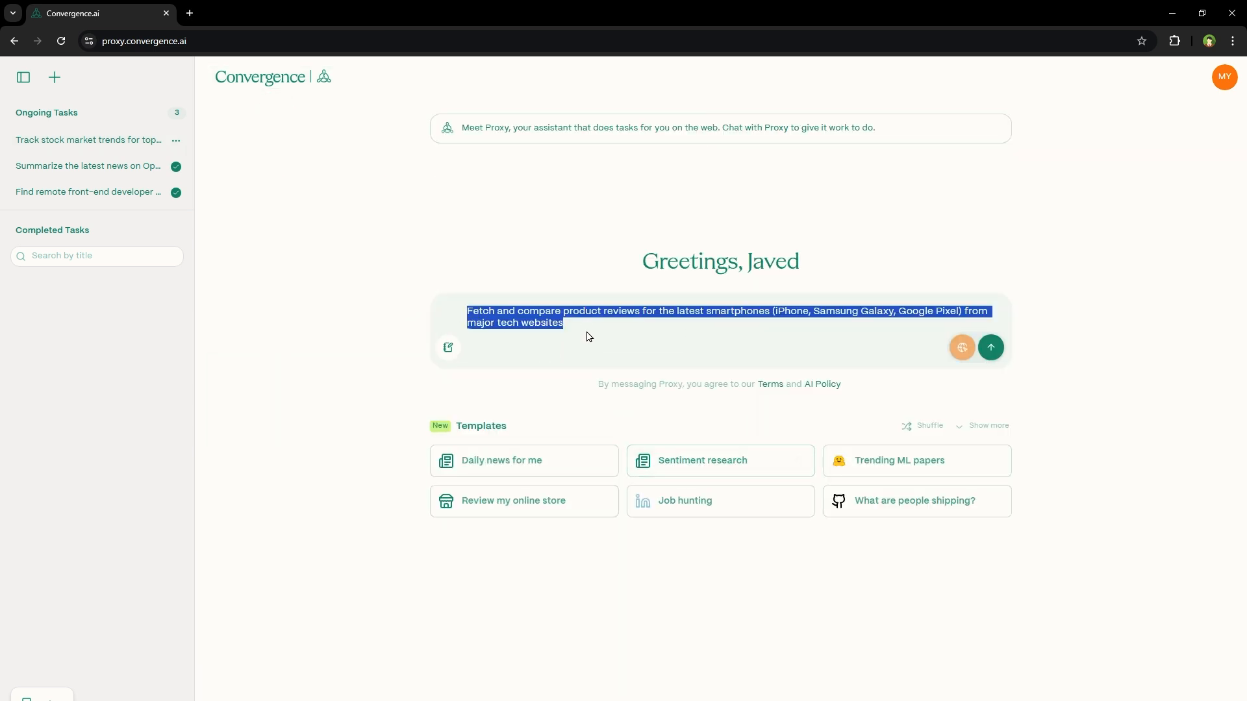
{"action": "left_click", "coordinate": [673, 317]}
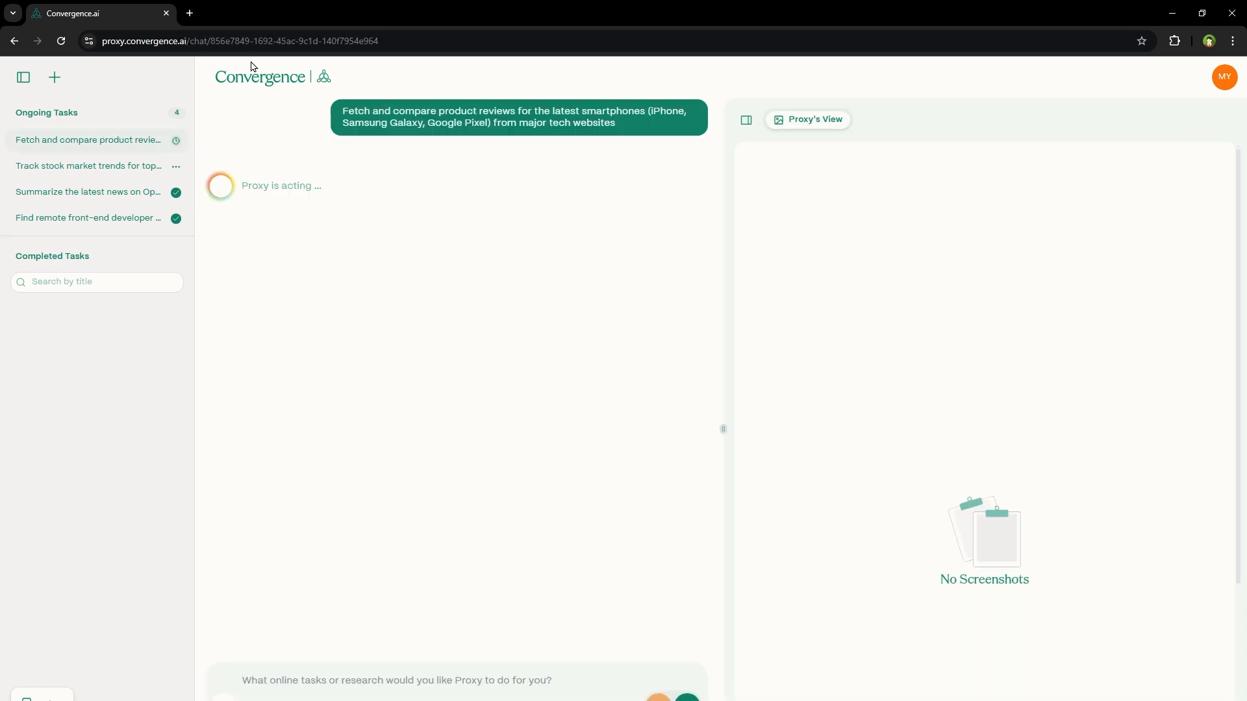
{"action": "left_click", "coordinate": [55, 77]}
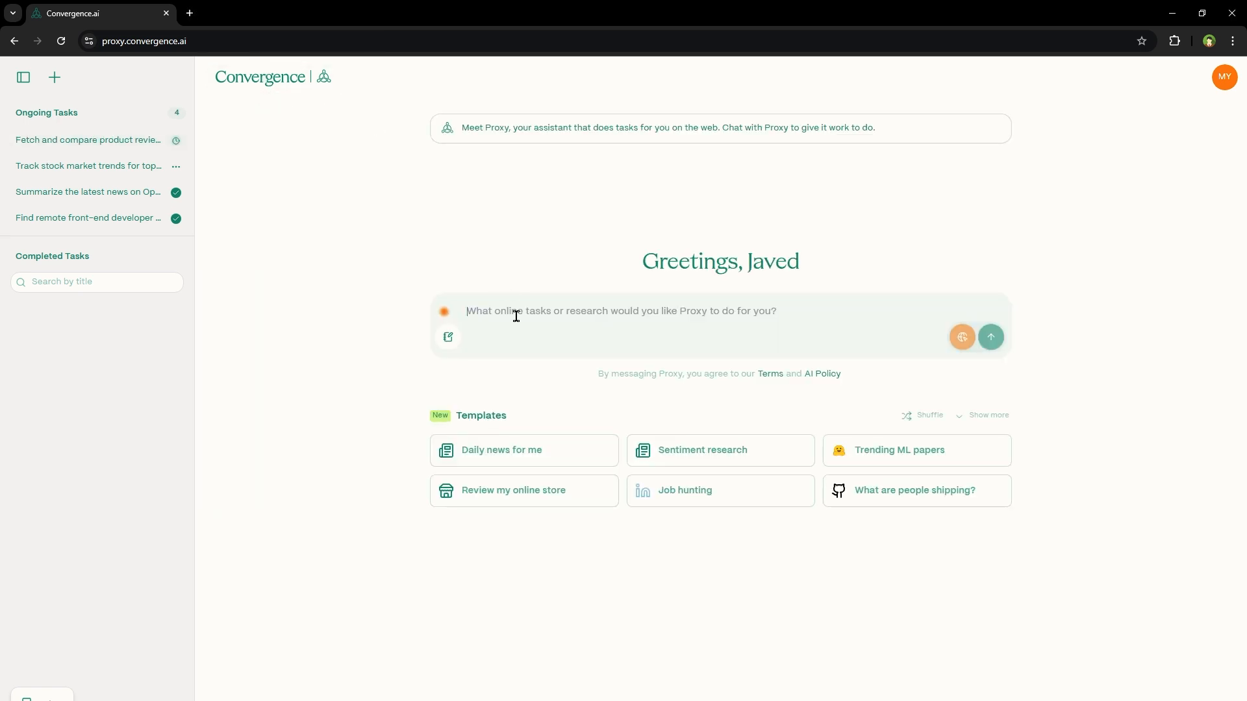
{"action": "type", "text": "Find upcoming AI and tech conferences worldwide, including event dates, and locations"}
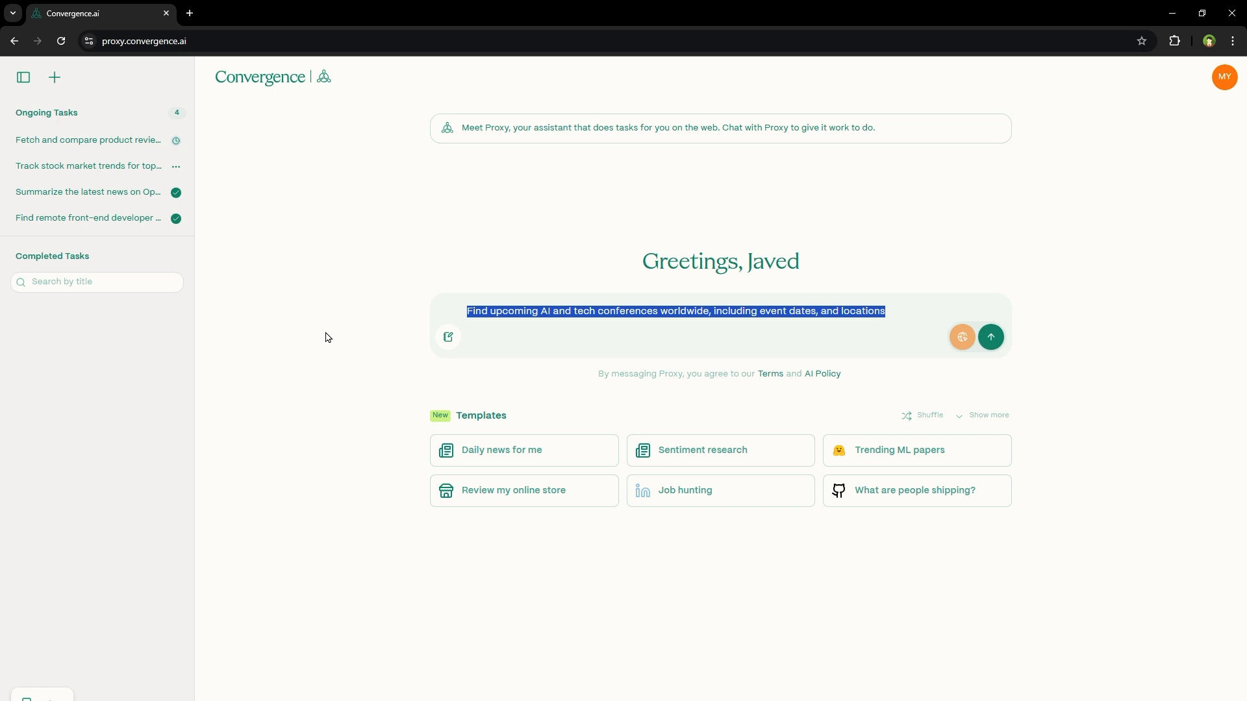
{"action": "mouse_move", "coordinate": [427, 344]}
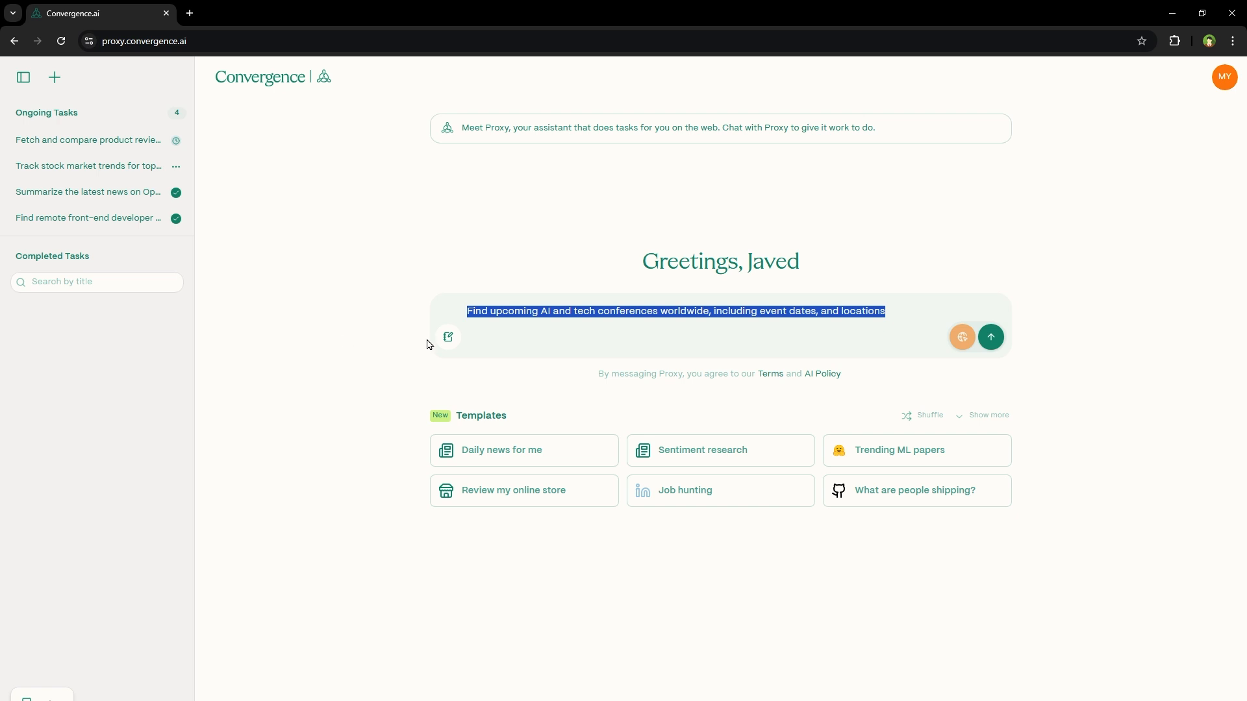
Send the conferences request and check the smartphone reviews and conferences tasks in the sidebar.
{"action": "left_click", "coordinate": [991, 336]}
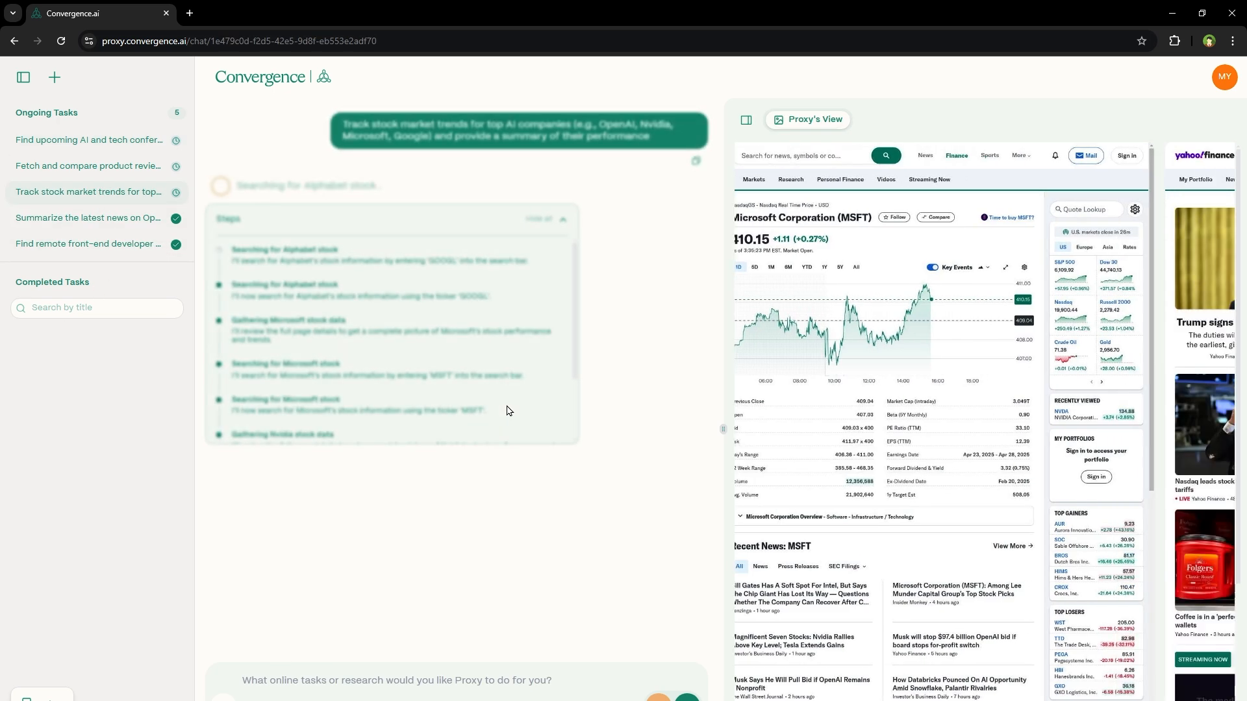
{"action": "left_click", "coordinate": [89, 165]}
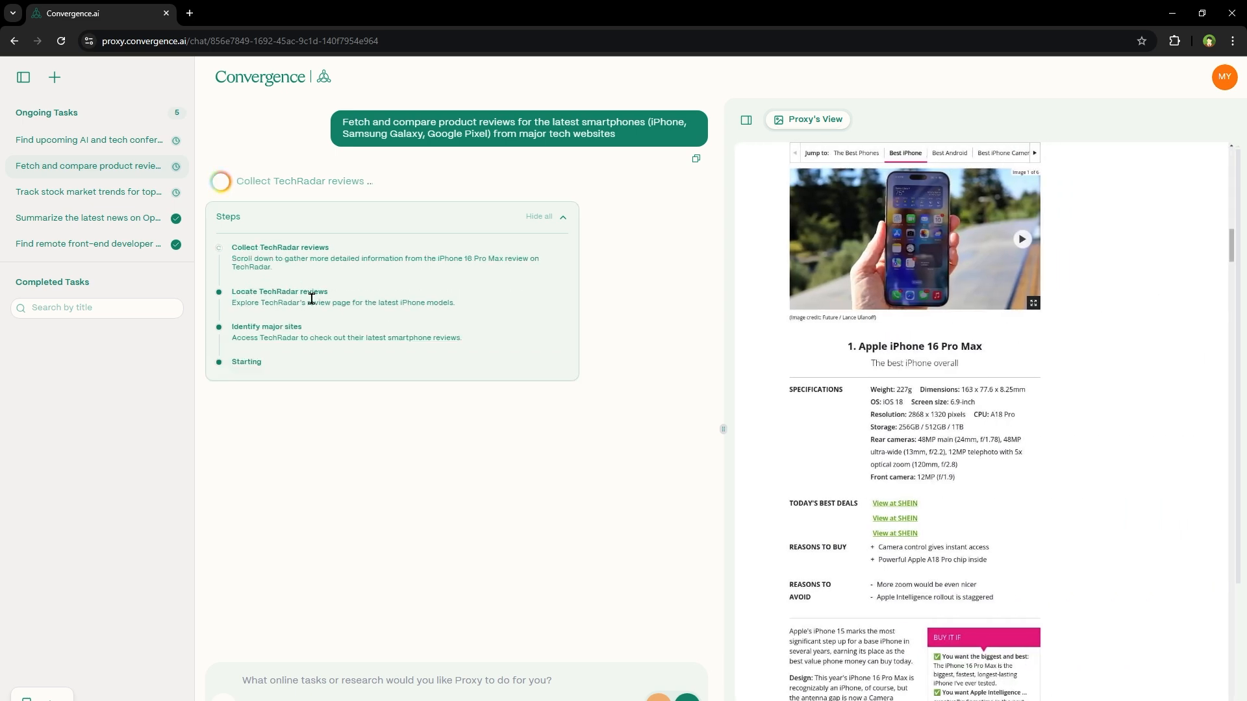
{"action": "left_click", "coordinate": [89, 140]}
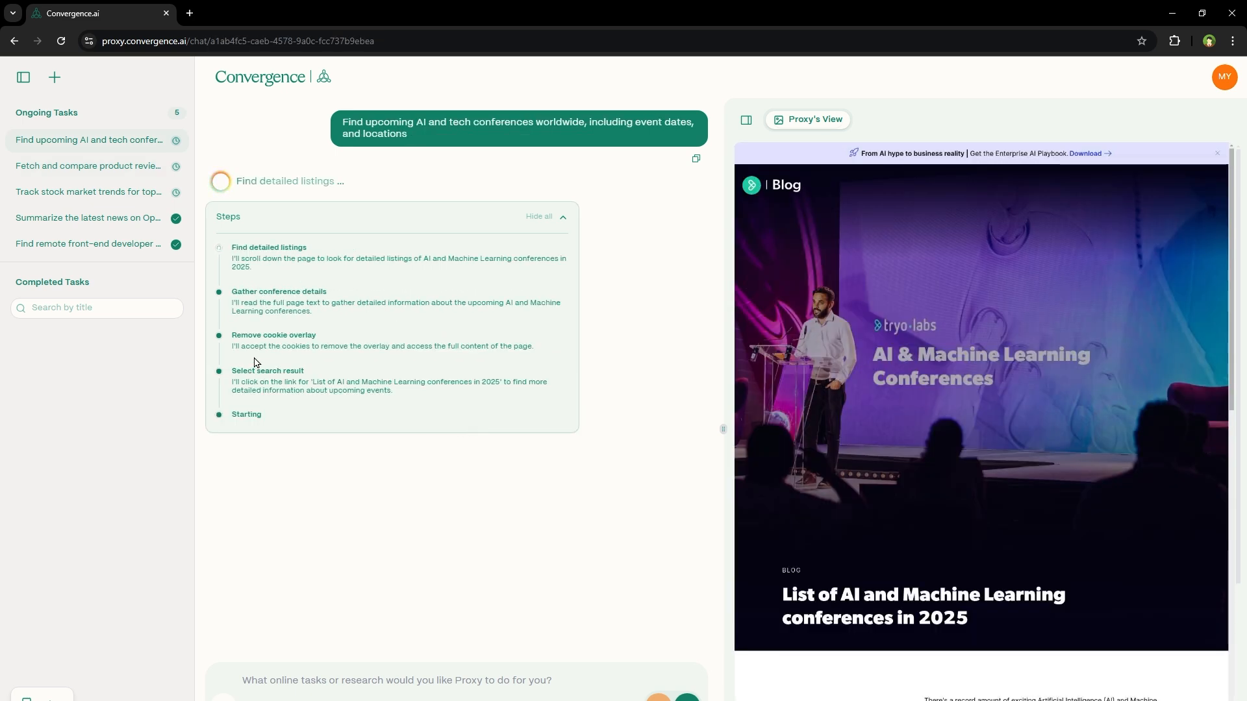
Scroll through the completed list of 2025 AI and machine learning conferences.
{"action": "scroll", "scroll_direction": "down", "scroll_amount": 3}
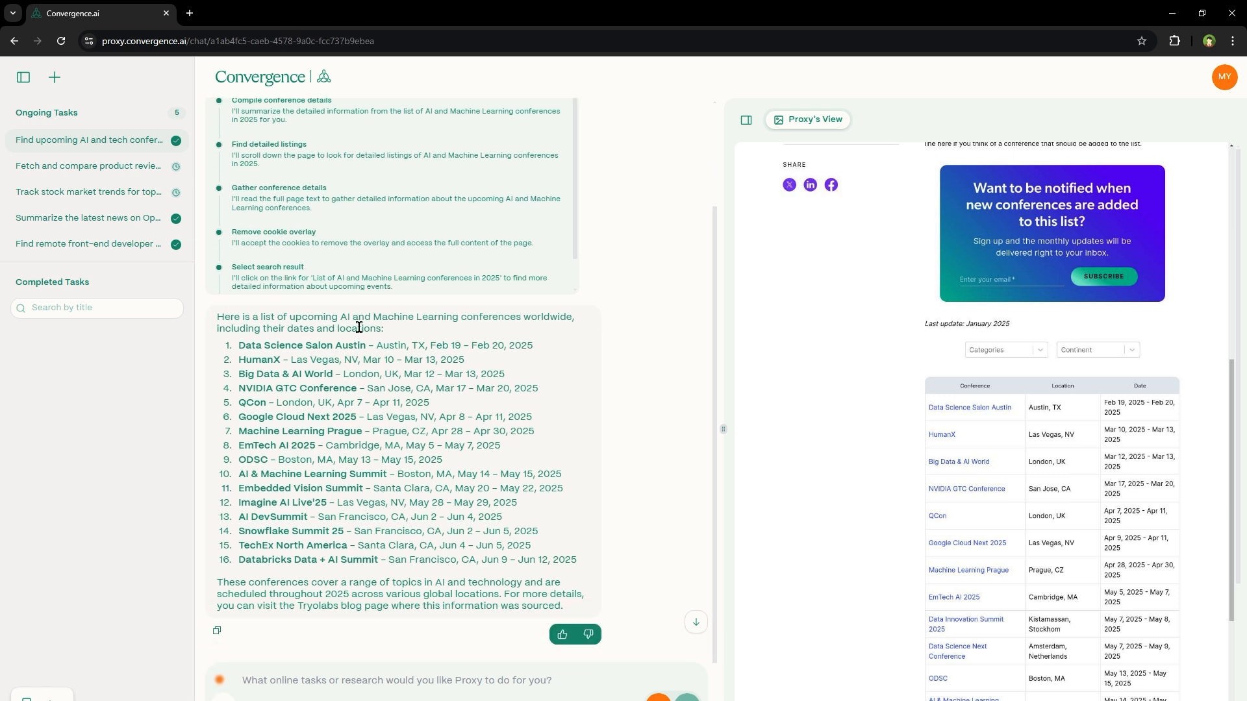
{"action": "mouse_move", "coordinate": [331, 343]}
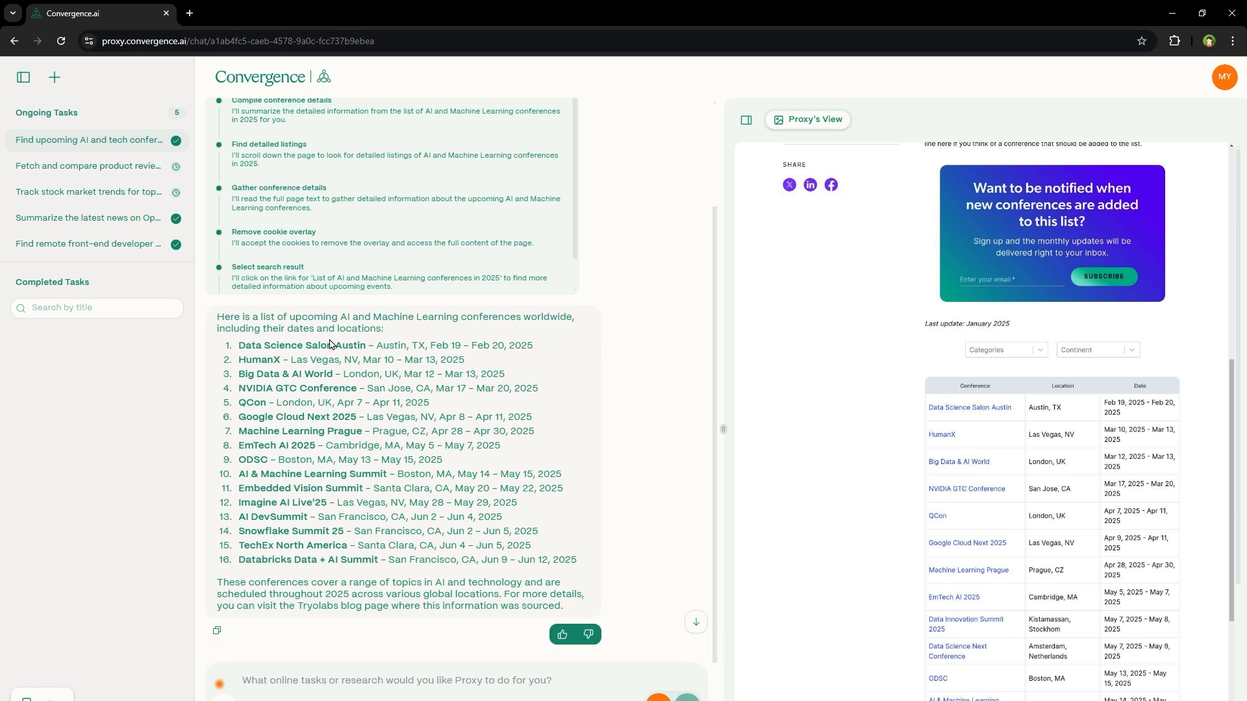
{"action": "mouse_move", "coordinate": [244, 359]}
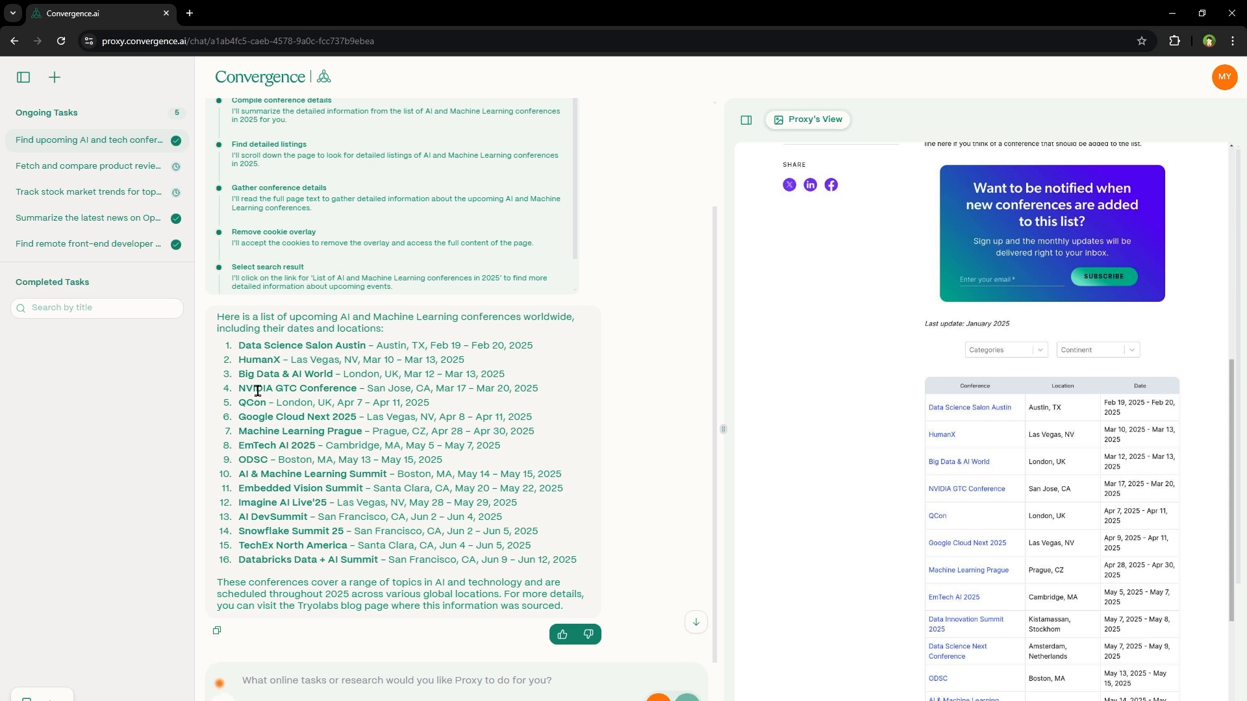
{"action": "mouse_move", "coordinate": [265, 370]}
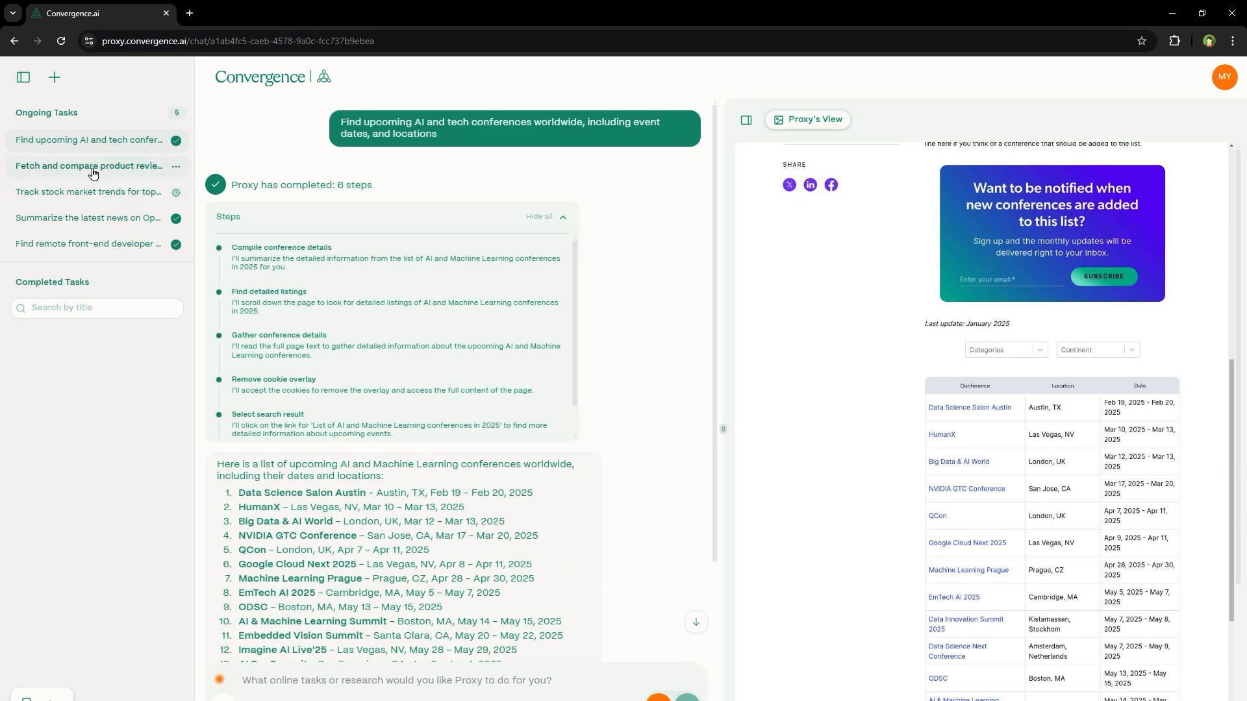
Check the smartphone review task, then read the stock trends summary including Nvidia figures.
{"action": "left_click", "coordinate": [87, 165]}
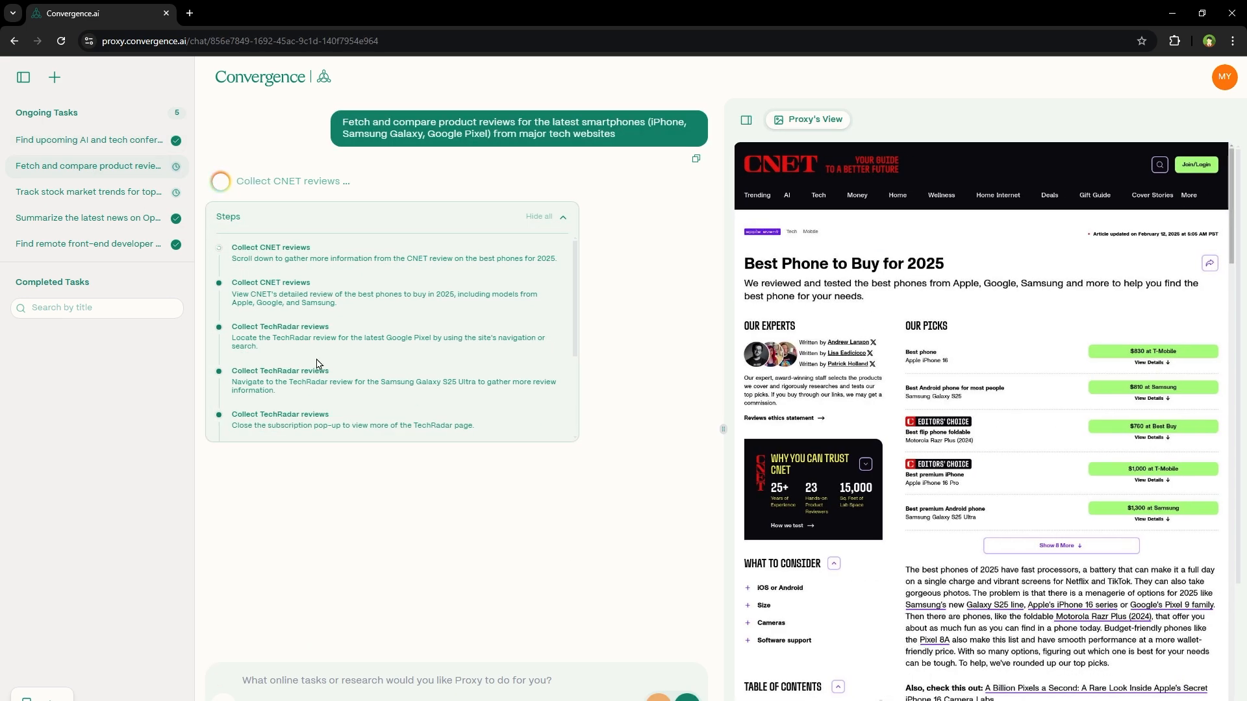
{"action": "mouse_move", "coordinate": [480, 360]}
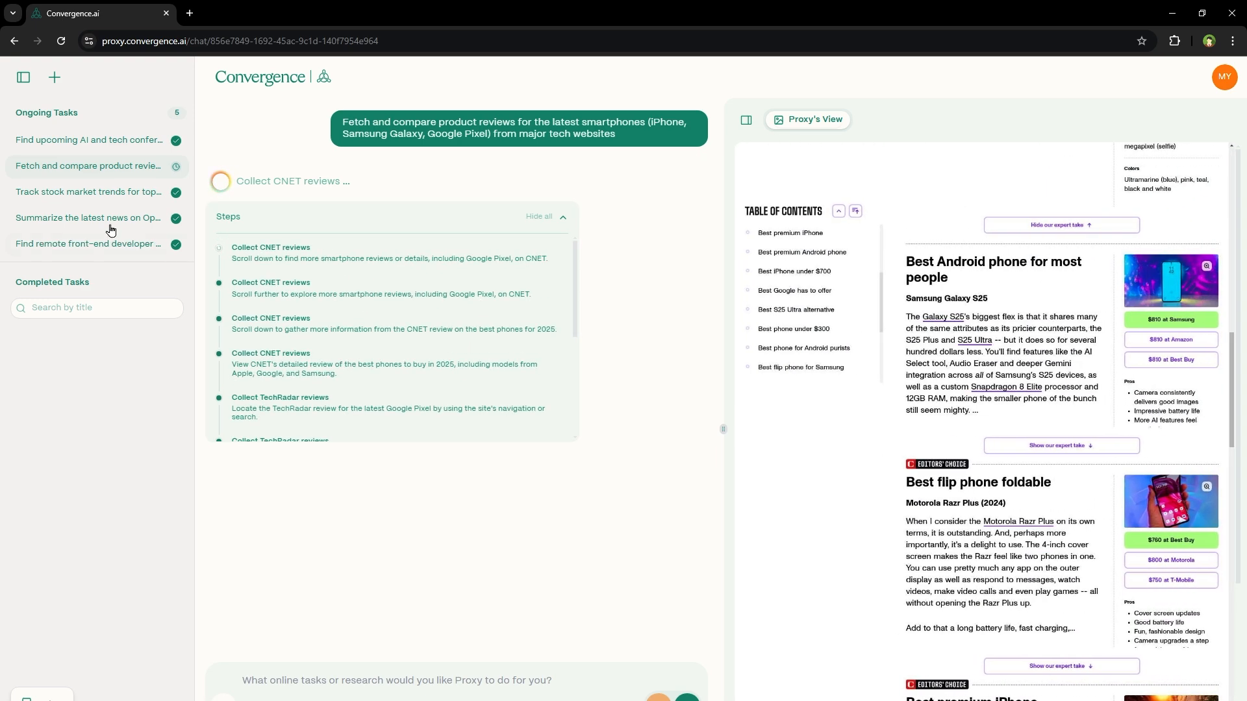
{"action": "left_click", "coordinate": [89, 192]}
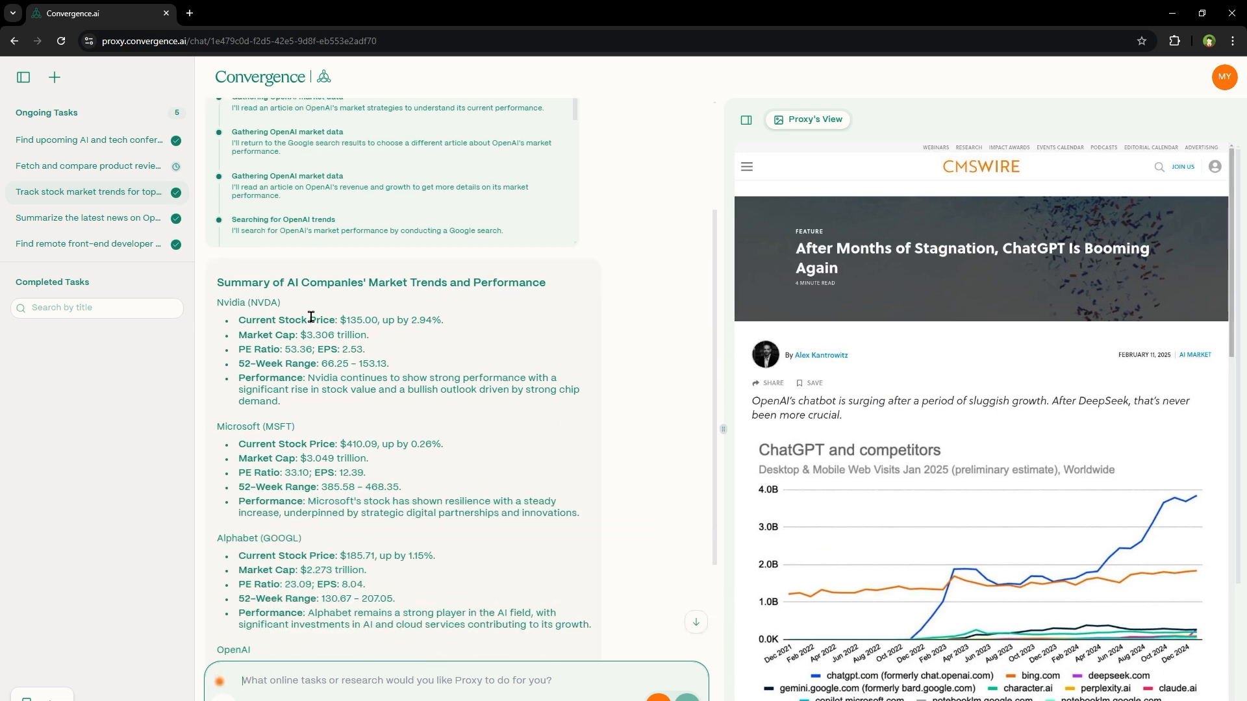
{"action": "mouse_move", "coordinate": [319, 304]}
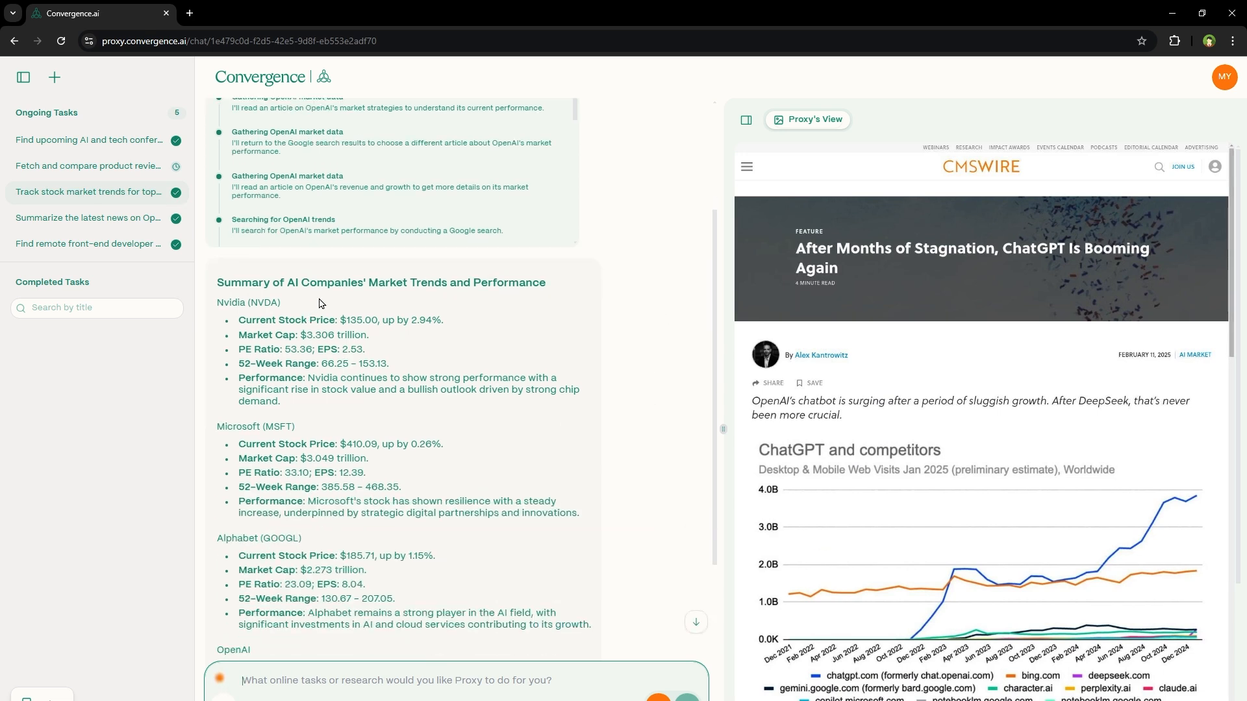
{"action": "scroll", "scroll_direction": "down", "scroll_amount": 3}
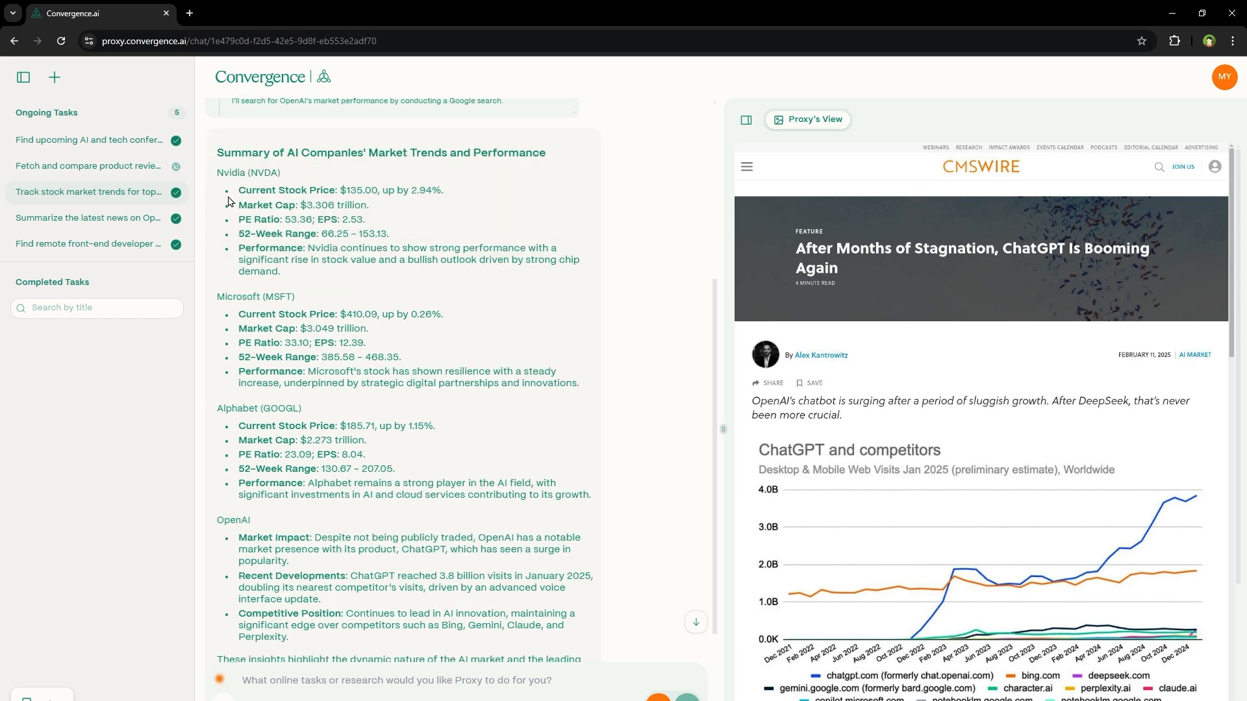
{"action": "double_click", "coordinate": [247, 313]}
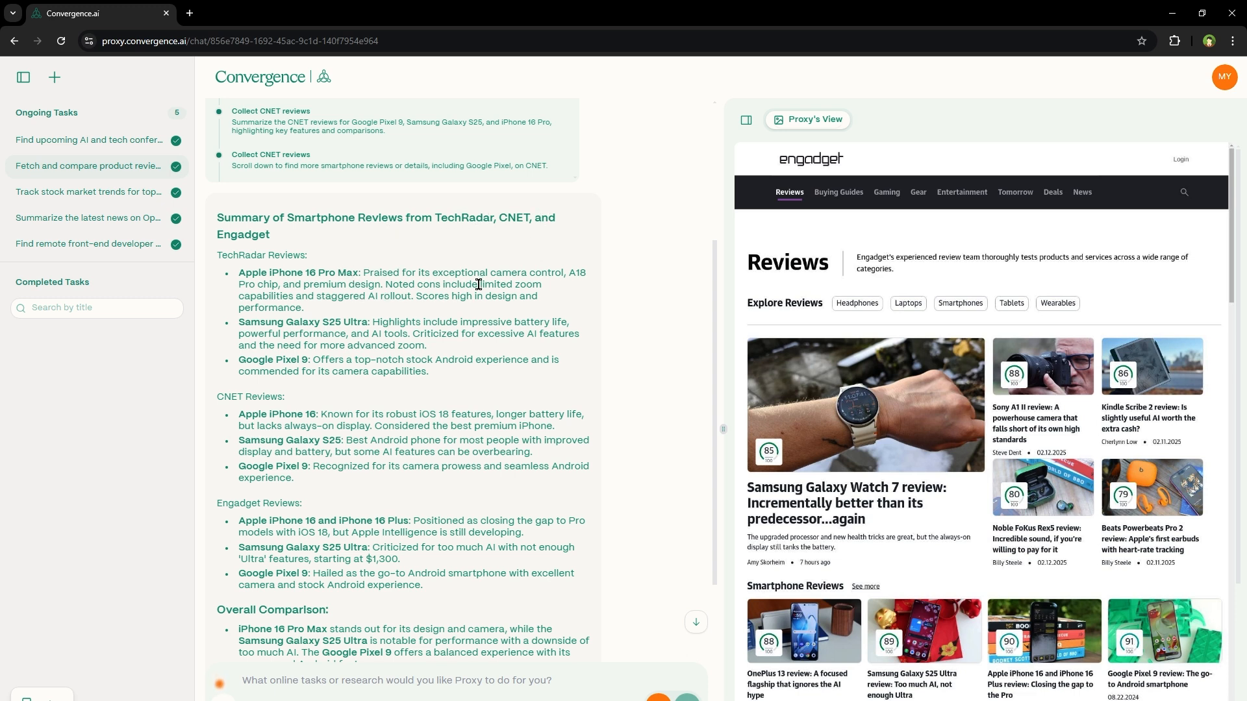
{"action": "mouse_move", "coordinate": [253, 322]}
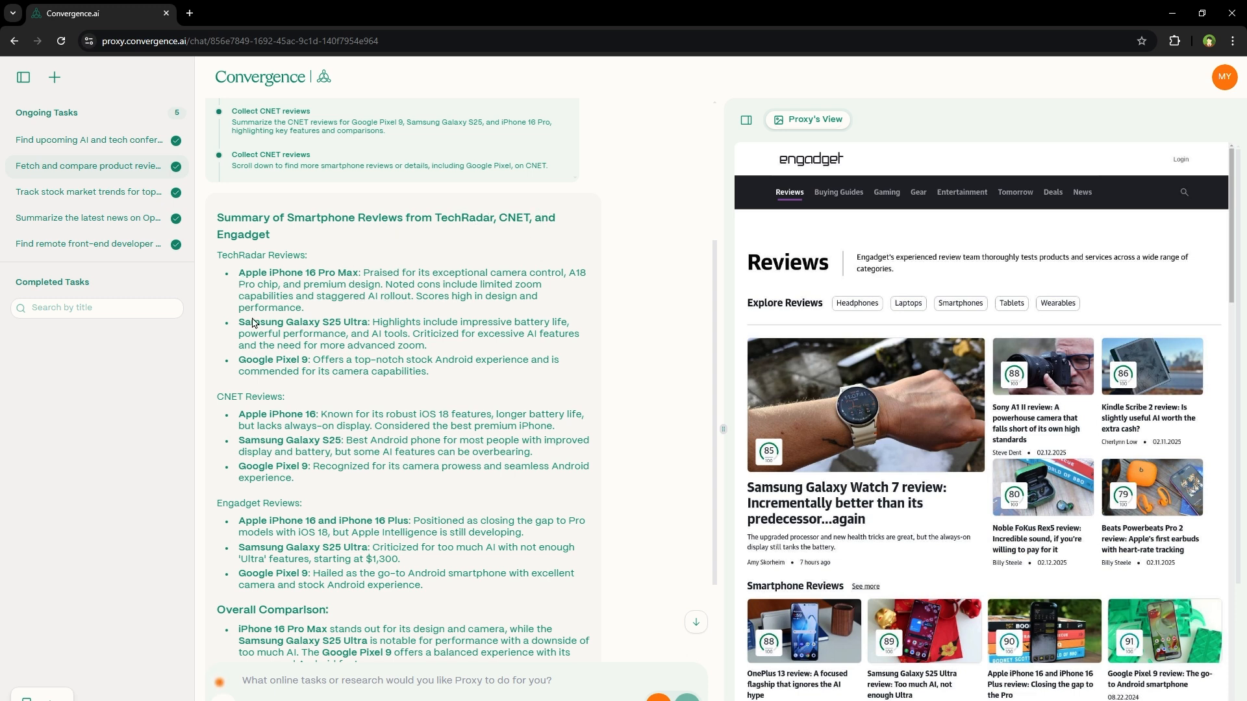
{"action": "mouse_move", "coordinate": [324, 313]}
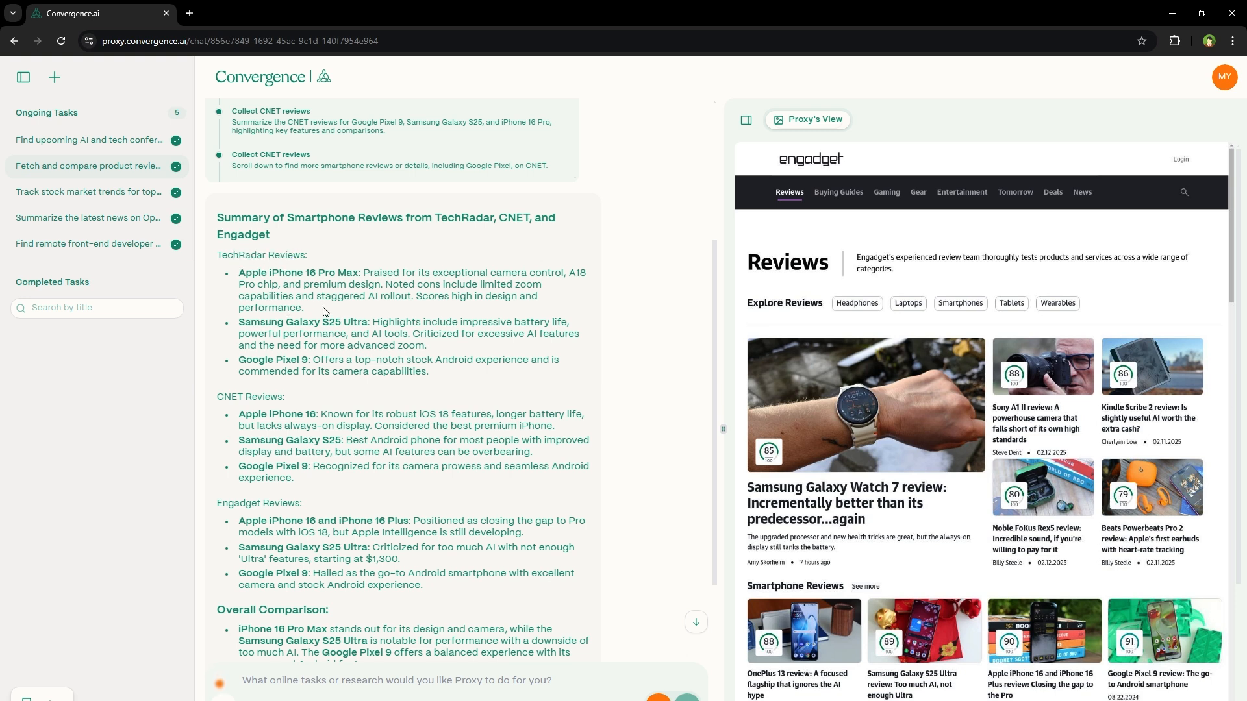
Read the TechRadar, CNET and Engadget review comparison down to the task-completed notice.
{"action": "double_click", "coordinate": [274, 271]}
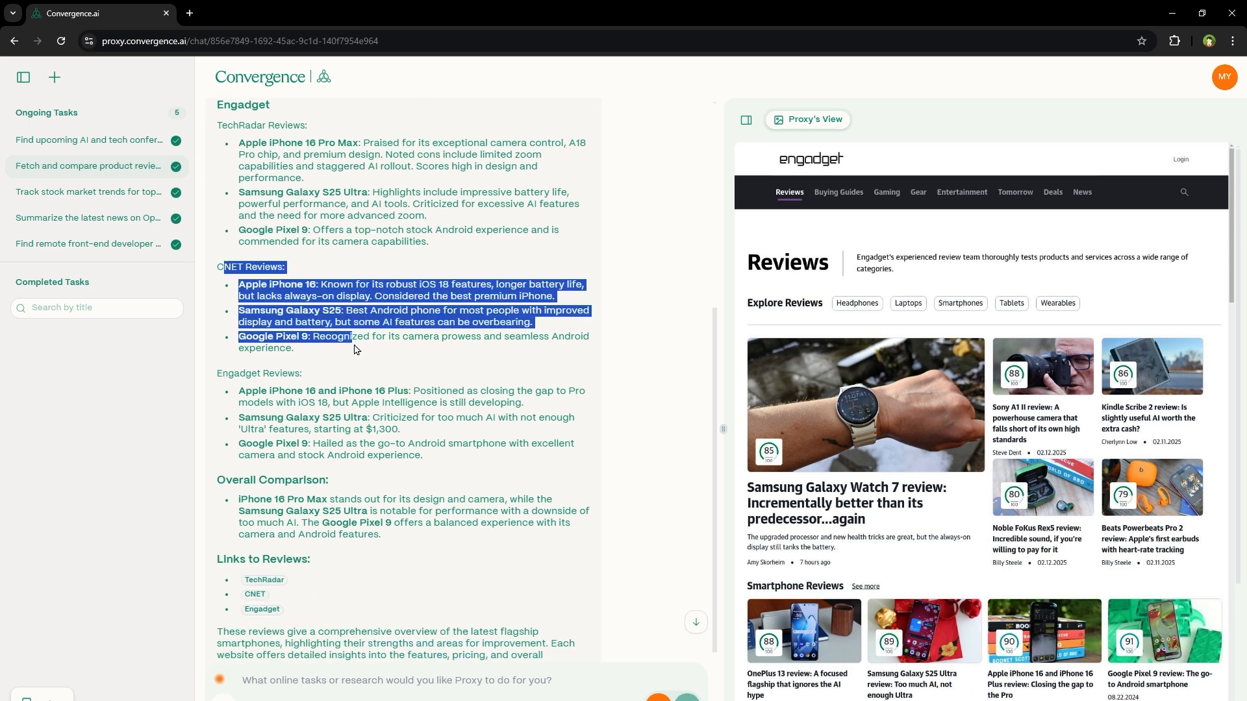
{"action": "scroll", "scroll_direction": "down", "scroll_amount": 3}
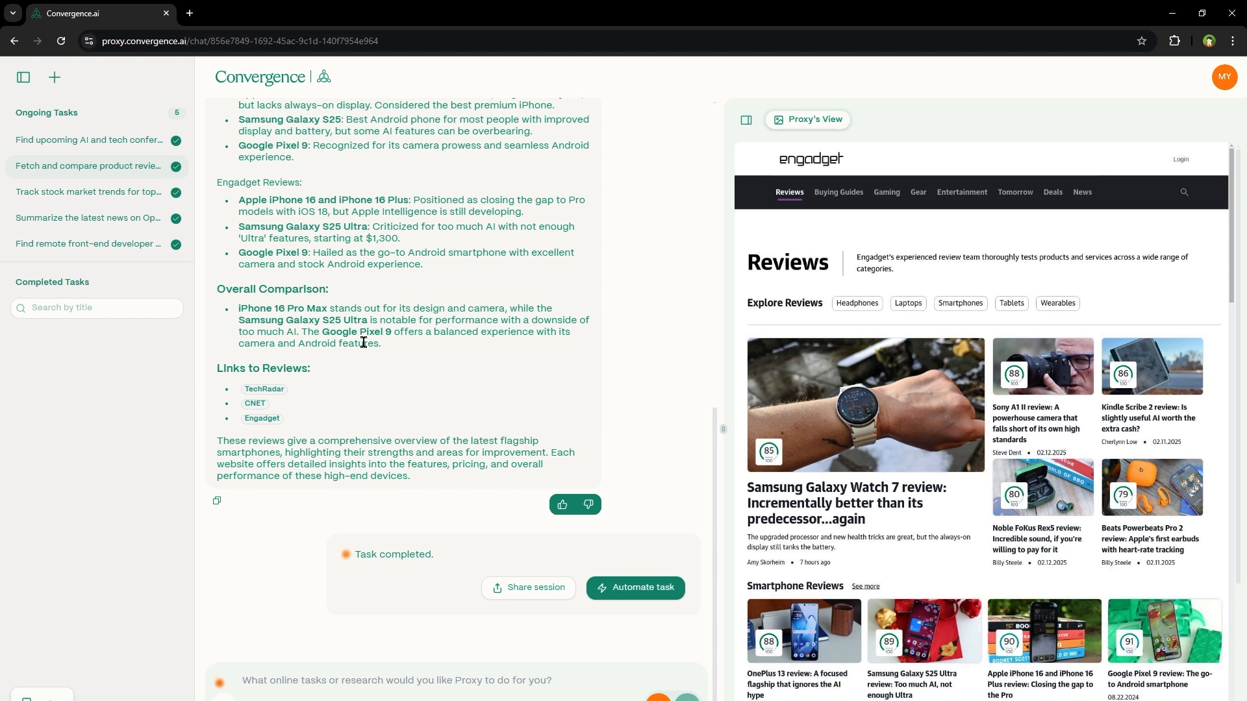
{"action": "mouse_move", "coordinate": [367, 343]}
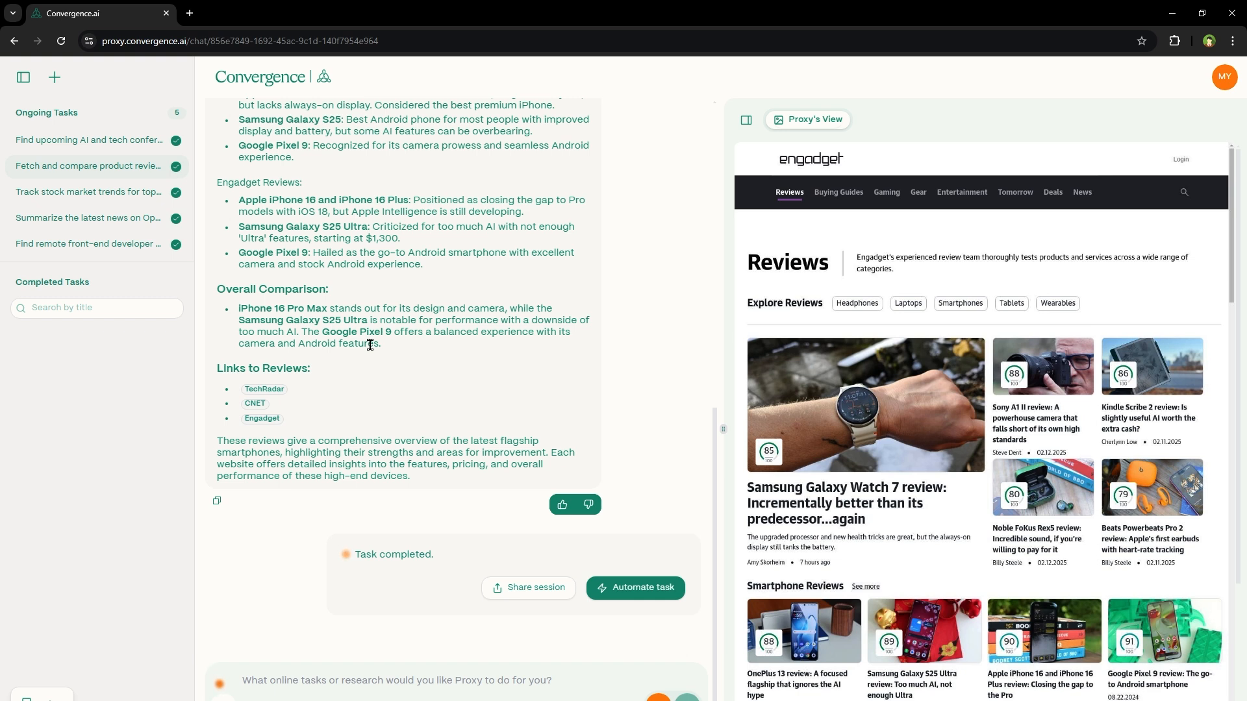
{"action": "mouse_move", "coordinate": [546, 366]}
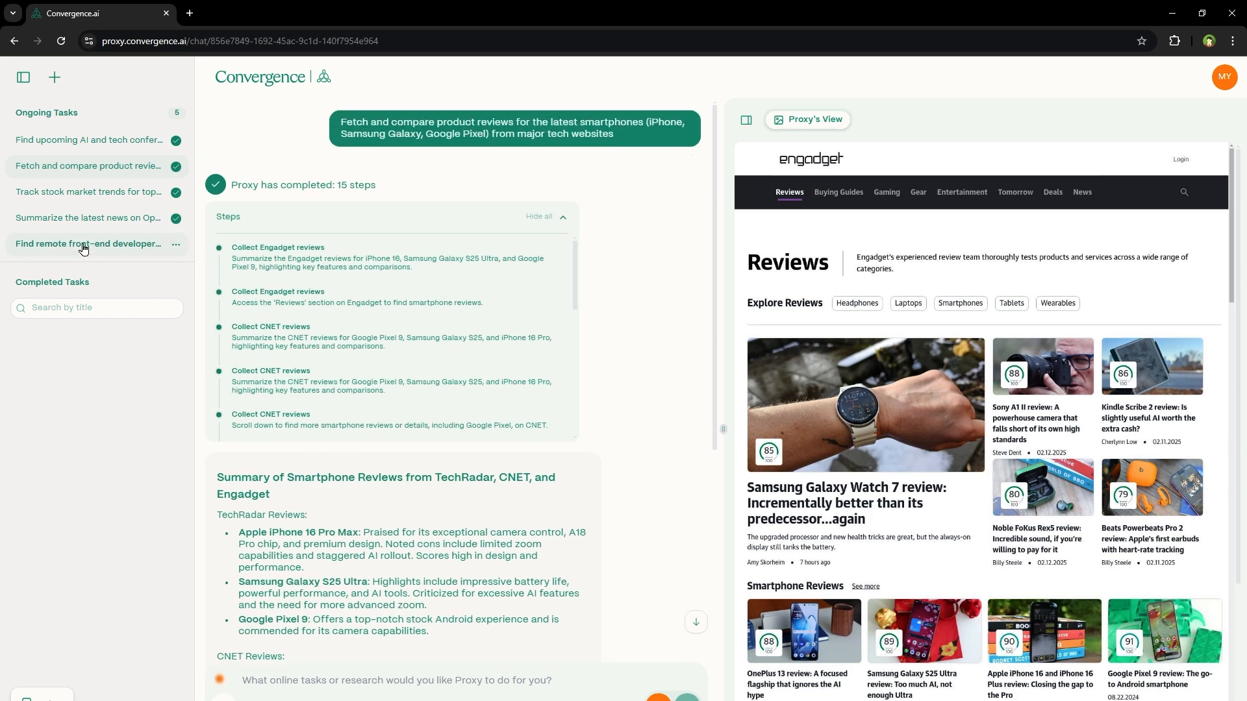
Open the remote front-end developer job task and review its summary of React jobs and salaries.
{"action": "left_click", "coordinate": [87, 244]}
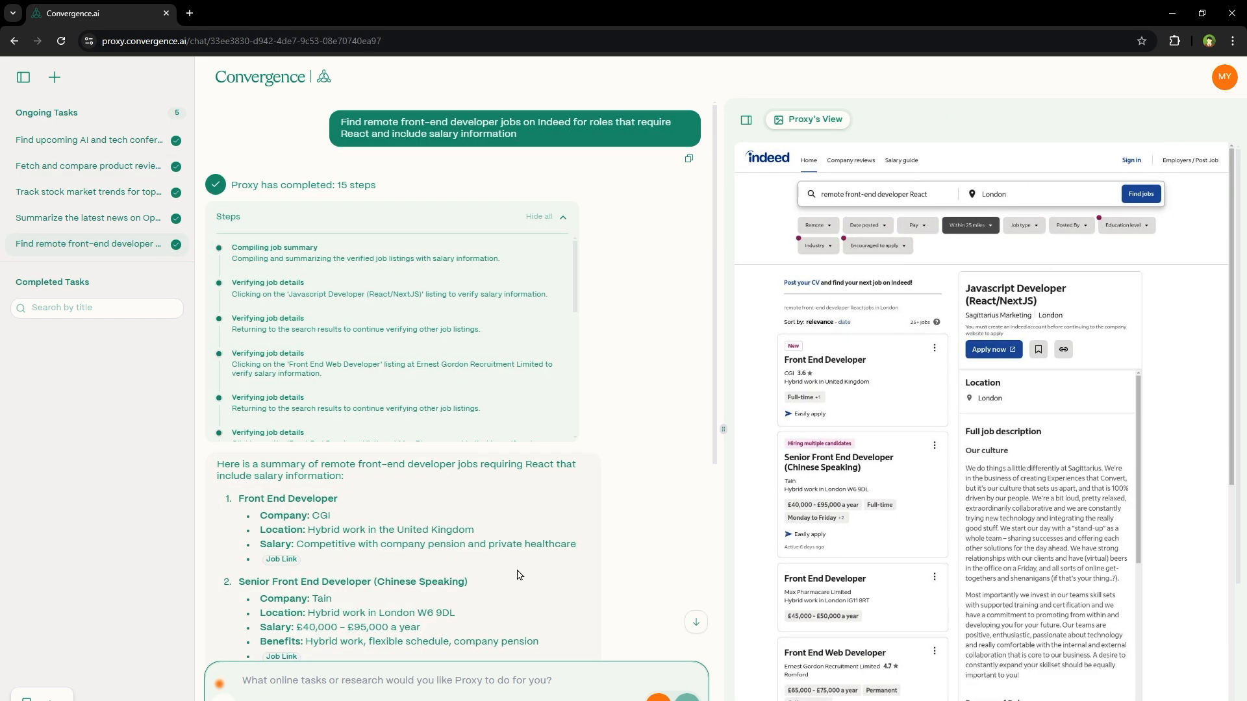
{"action": "mouse_move", "coordinate": [397, 454]}
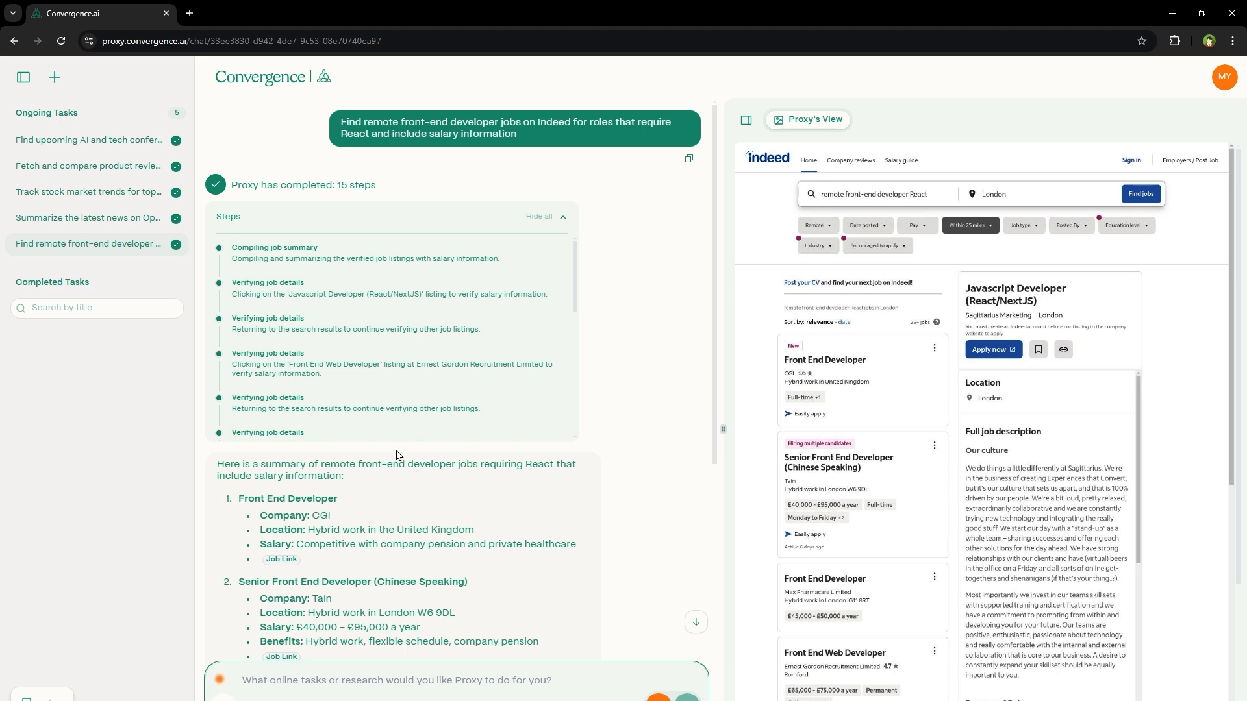
{"action": "scroll", "scroll_direction": "down", "scroll_amount": 3}
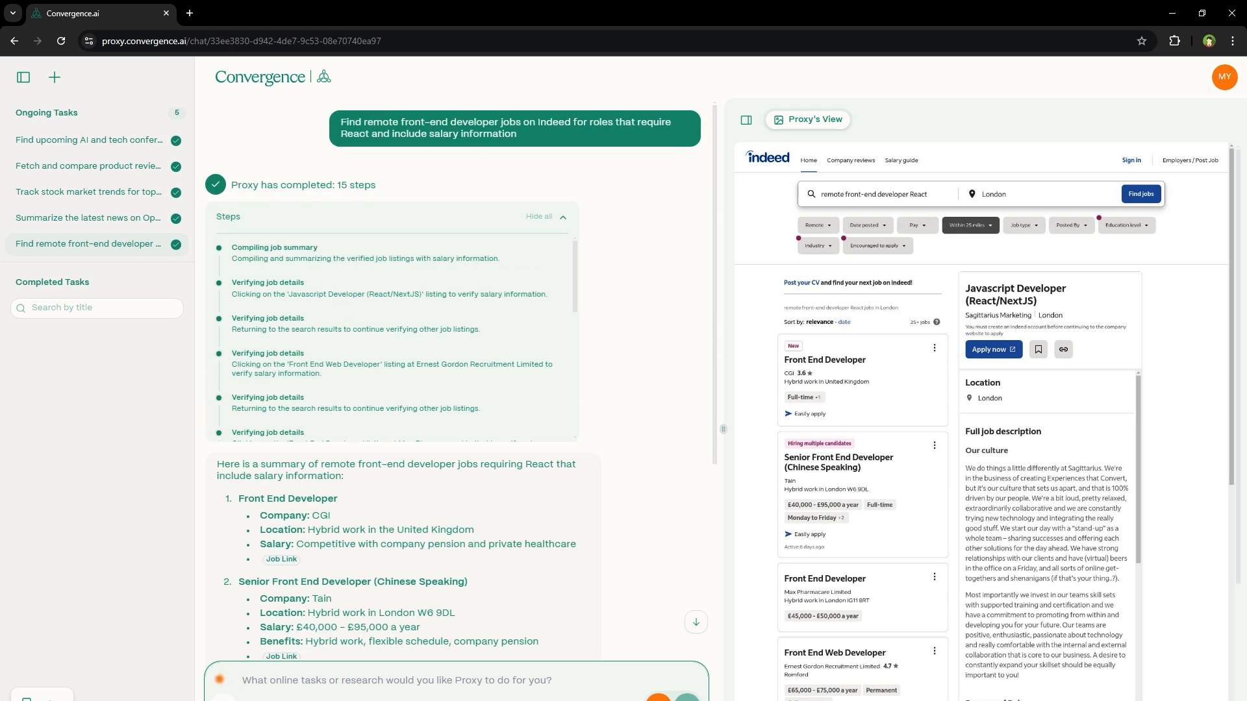
{"action": "left_click", "coordinate": [397, 679]}
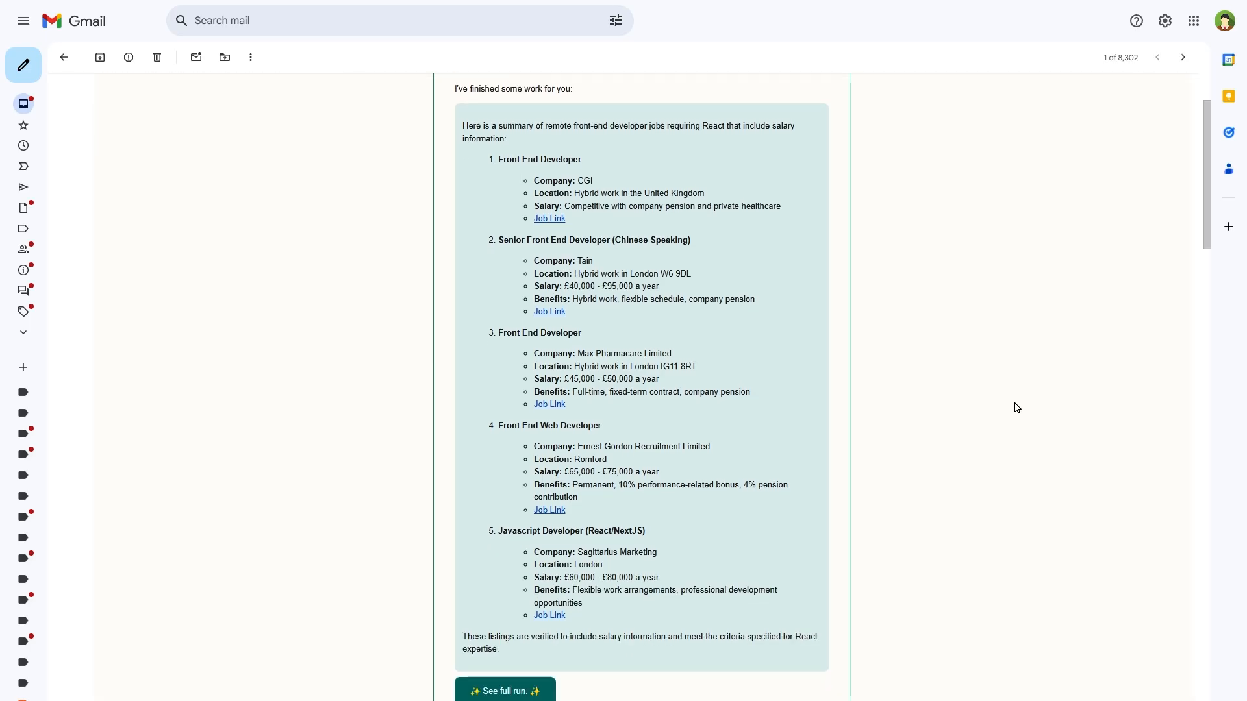
{"action": "scroll", "scroll_direction": "down", "scroll_amount": 3}
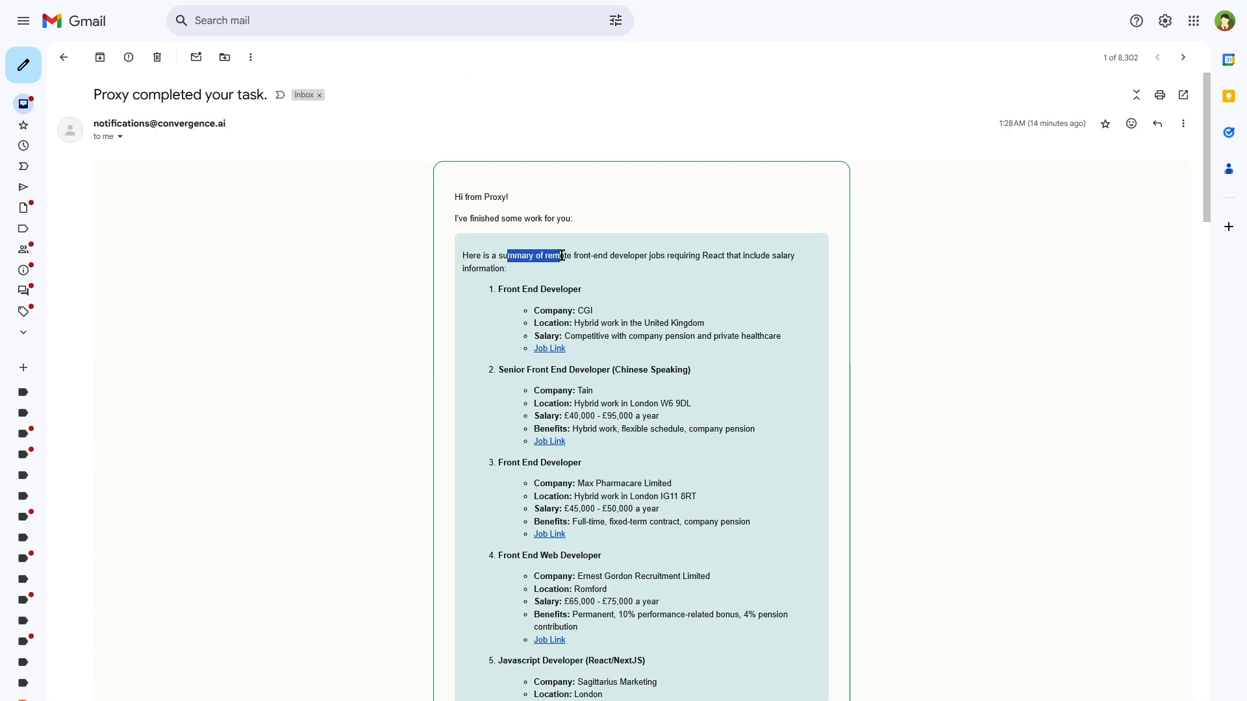
{"action": "left_click_drag", "start_coordinate": [562, 256], "coordinate": [693, 256]}
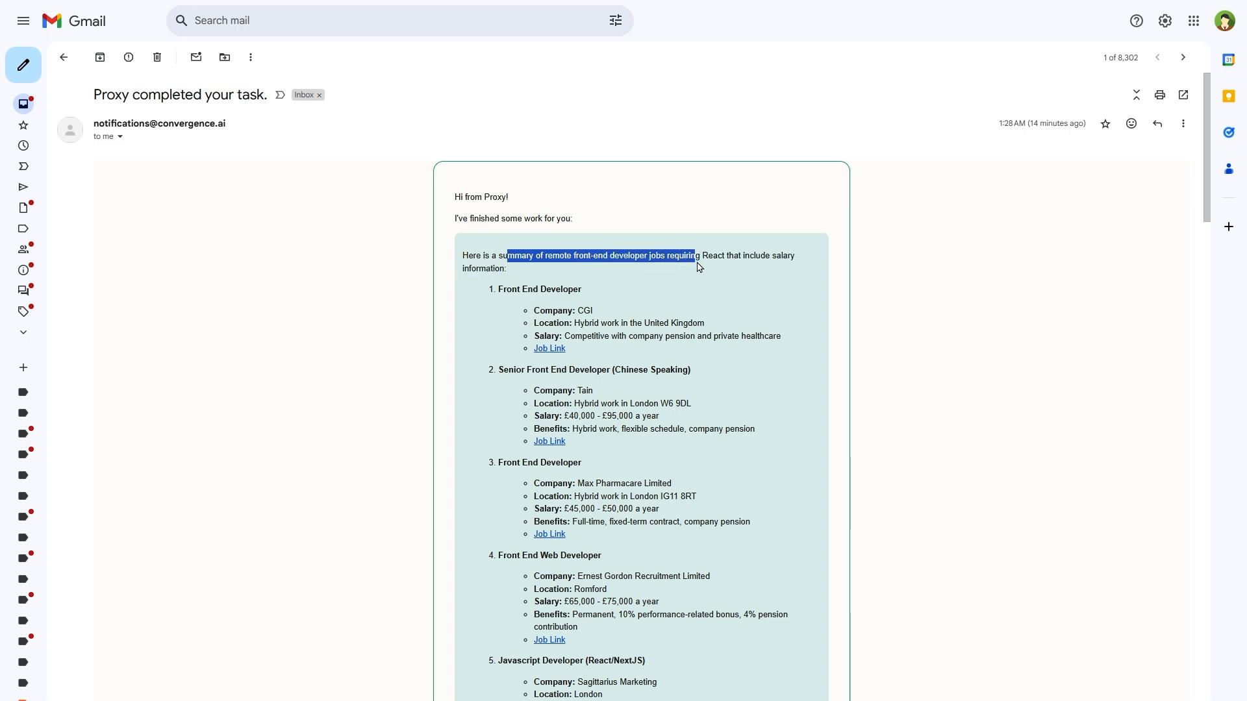
{"action": "left_click_drag", "start_coordinate": [697, 256], "coordinate": [508, 268]}
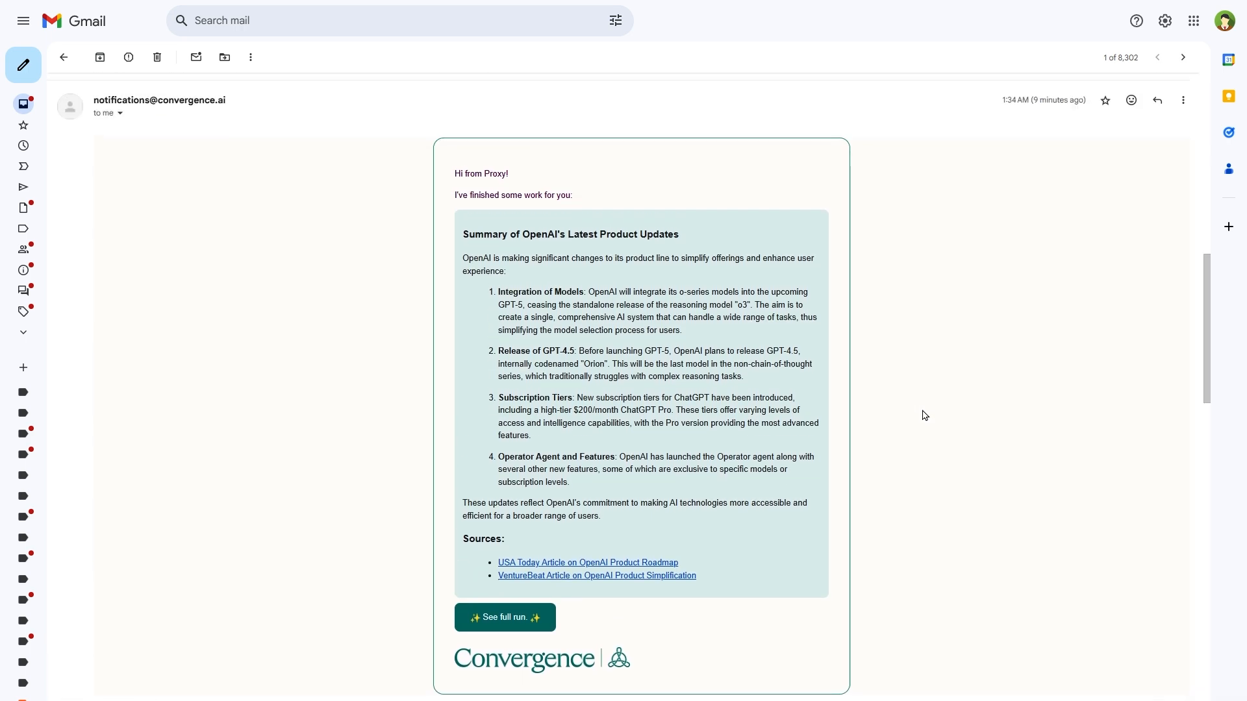
{"action": "double_click", "coordinate": [485, 234]}
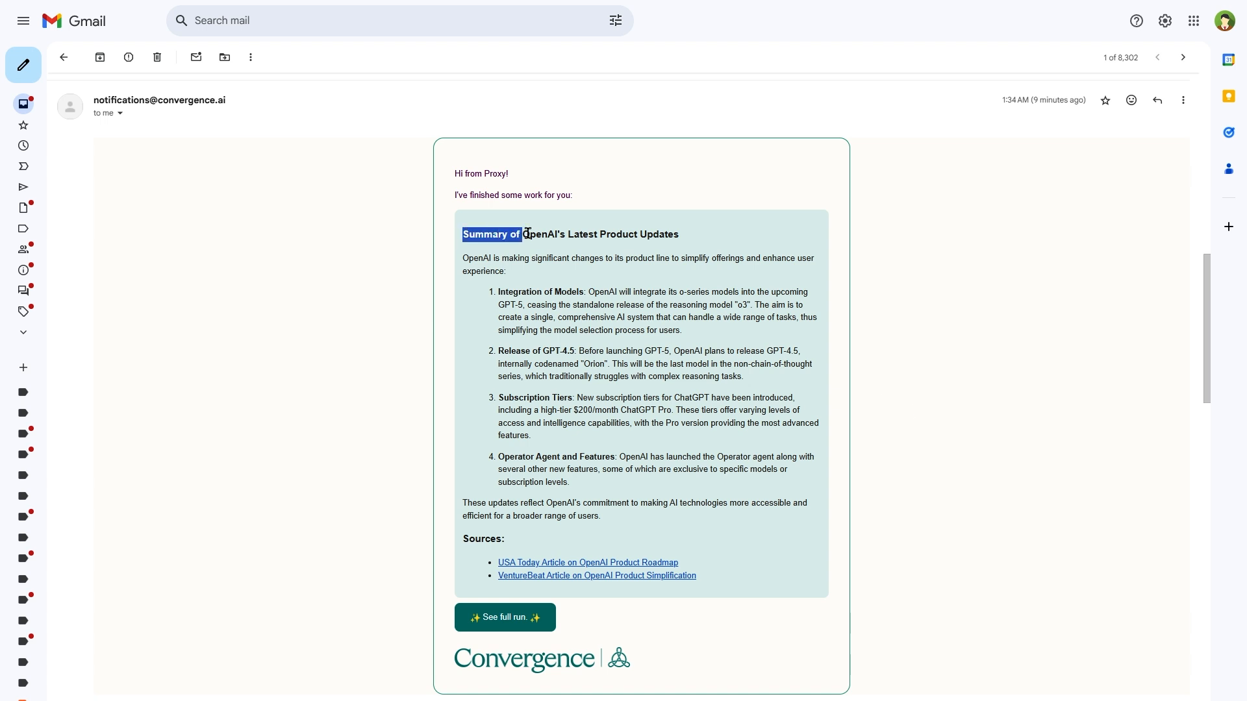
{"action": "scroll", "scroll_direction": "down", "scroll_amount": 3}
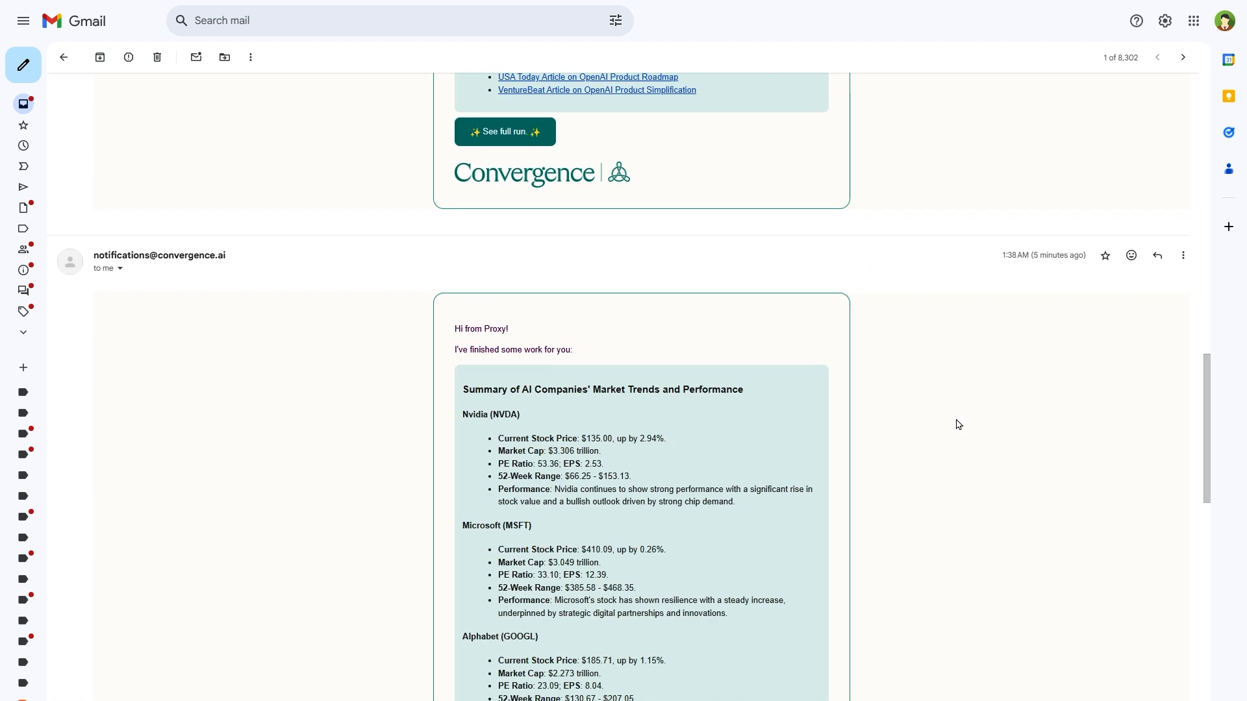
{"action": "scroll", "scroll_direction": "down", "scroll_amount": 3}
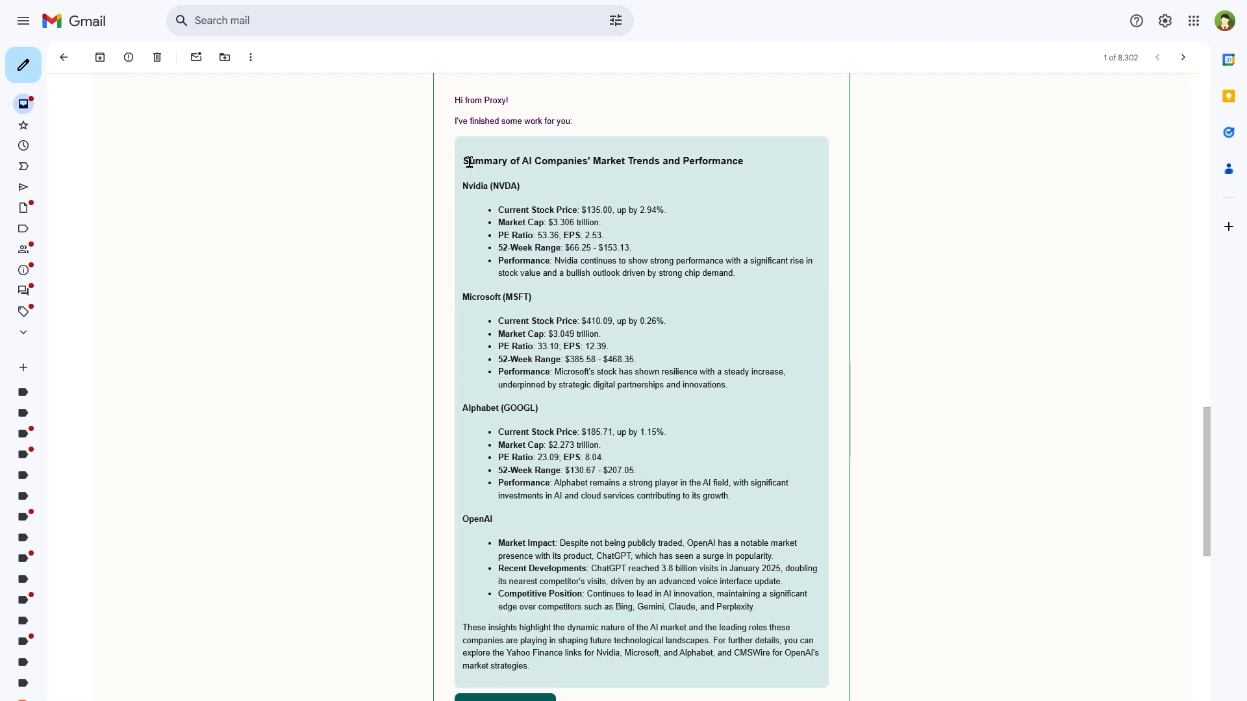
{"action": "left_click_drag", "start_coordinate": [468, 161], "coordinate": [743, 161]}
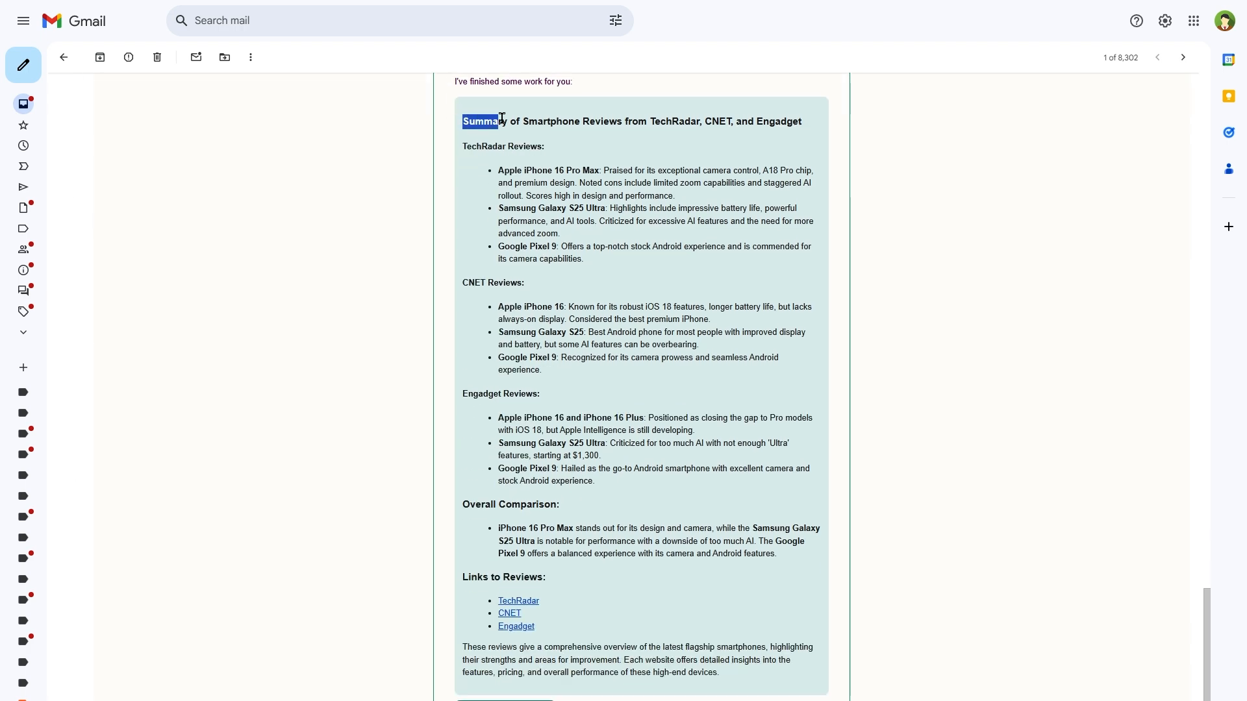
{"action": "left_click_drag", "start_coordinate": [499, 121], "coordinate": [801, 121]}
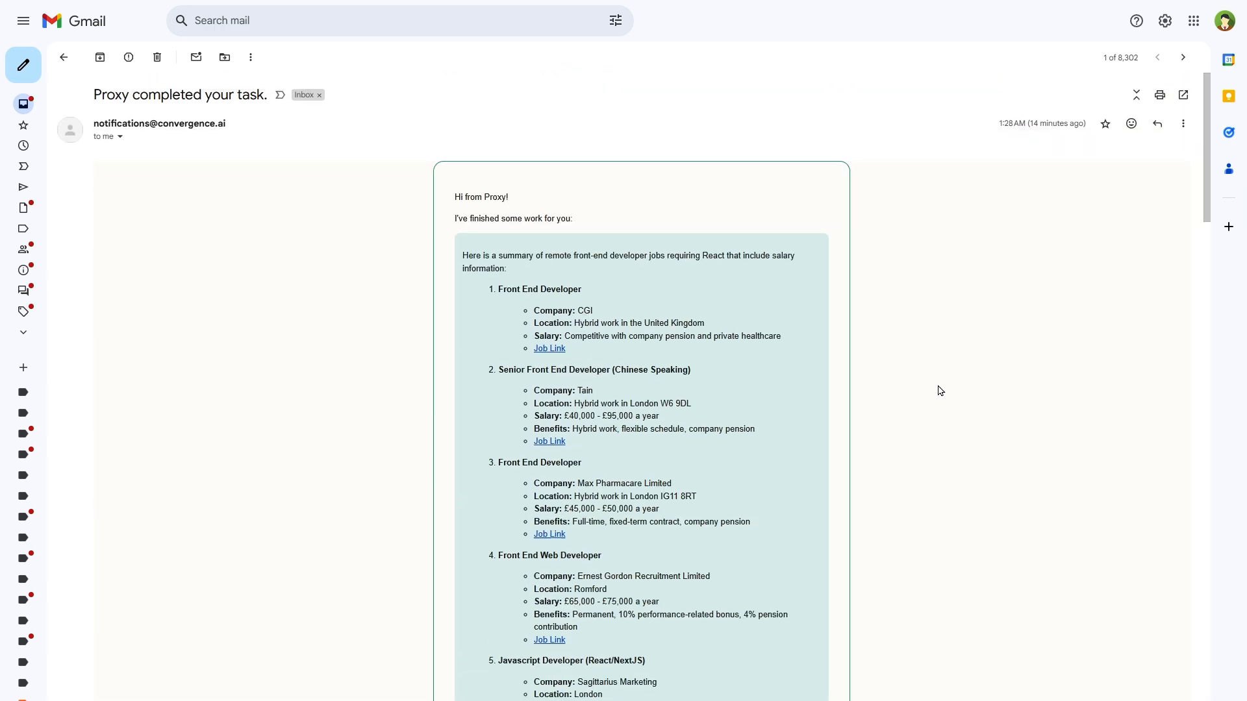
{"action": "scroll", "scroll_direction": "down", "scroll_amount": 3}
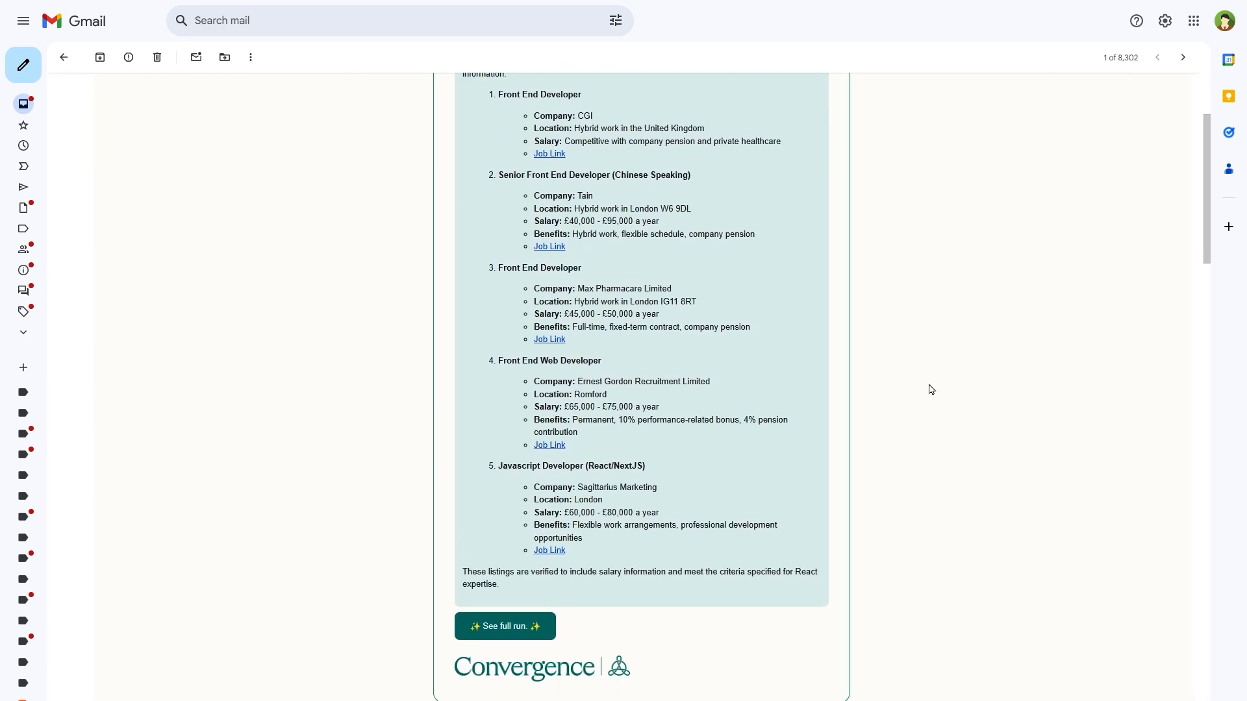
{"action": "scroll", "scroll_direction": "down", "scroll_amount": 3}
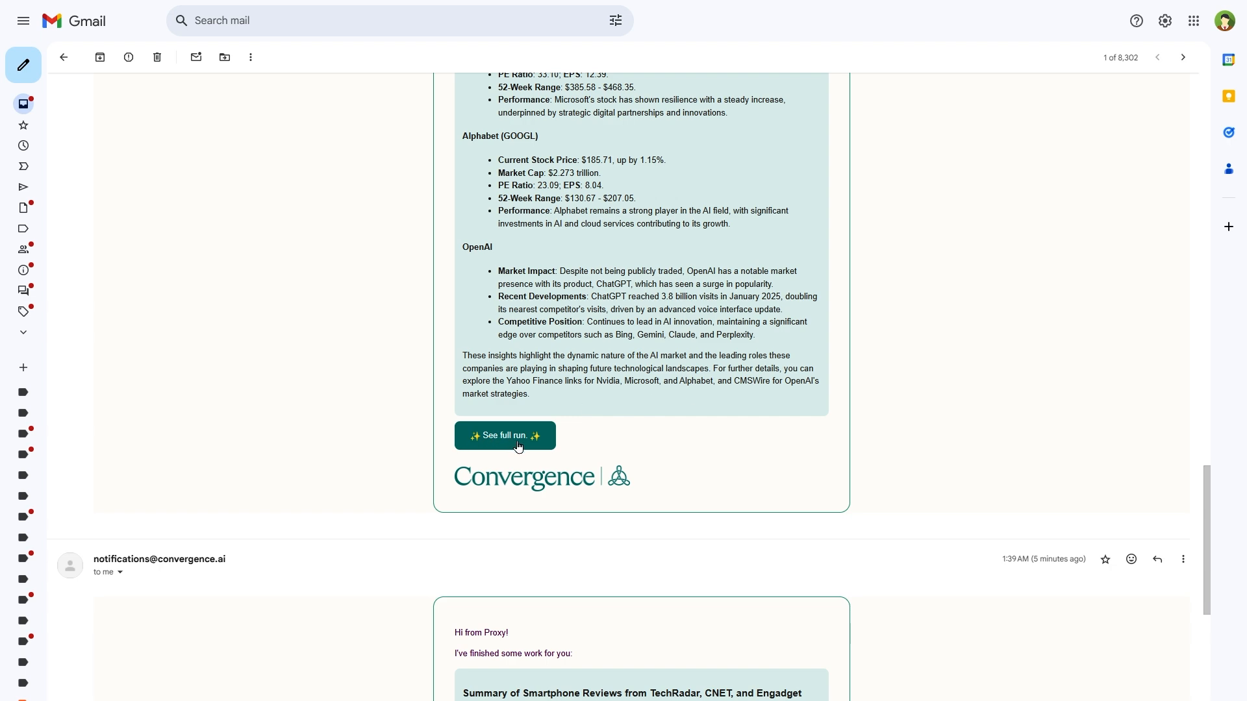
Return to the React job-search task run showing its 15 completed steps and Indeed results.
{"action": "left_click", "coordinate": [506, 435]}
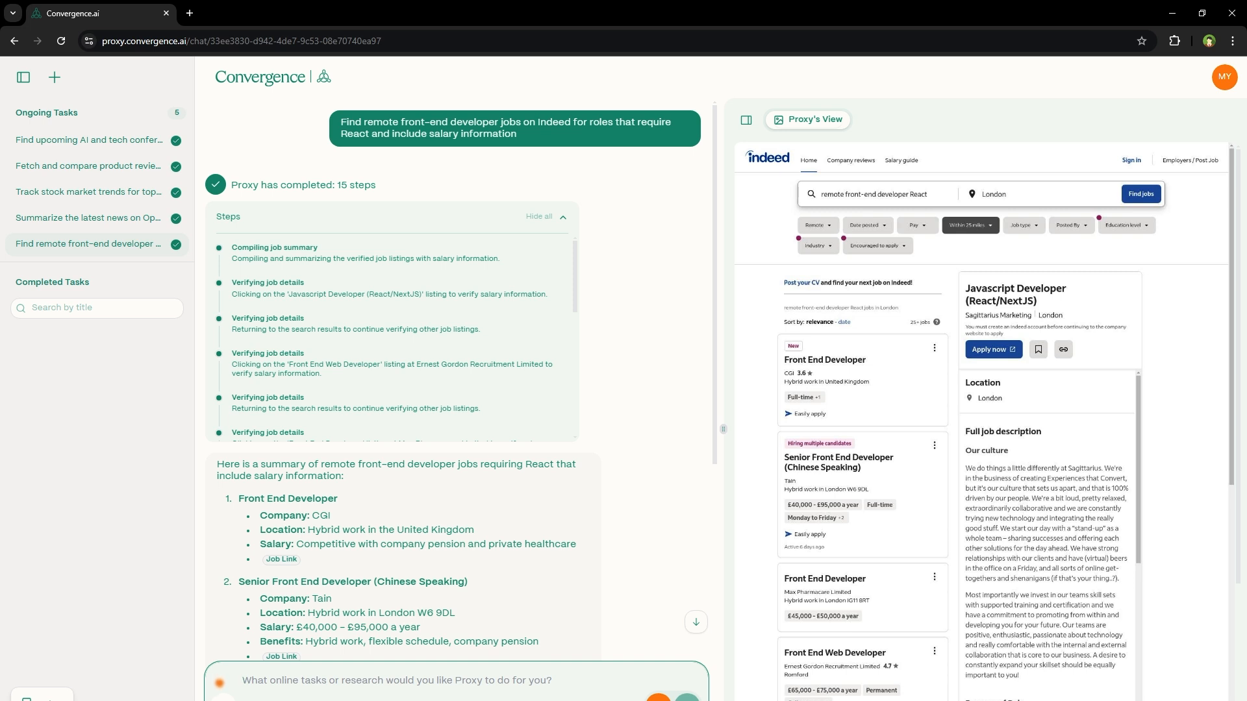
{"action": "left_click", "coordinate": [398, 680]}
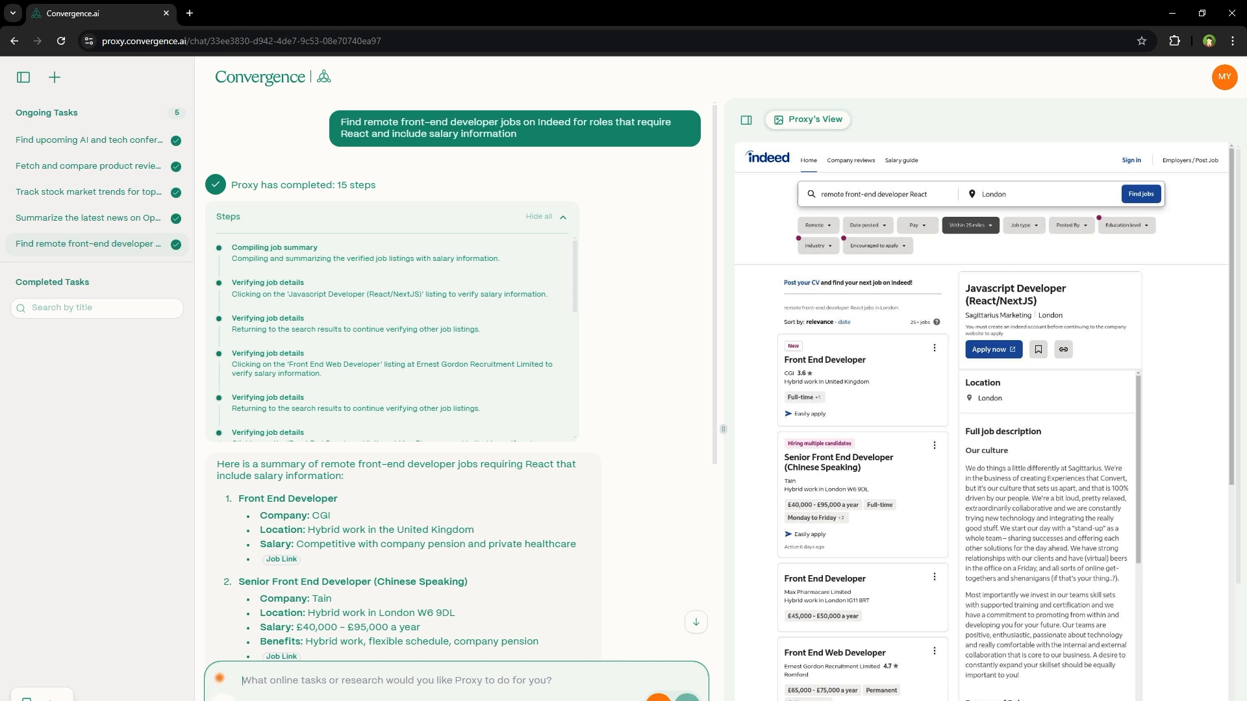